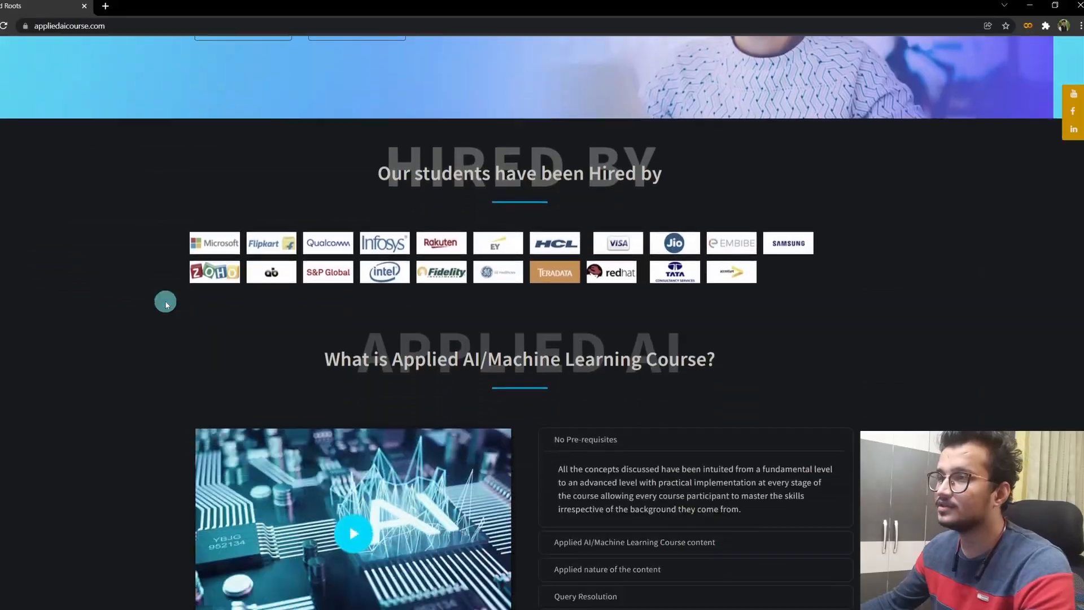
Scroll through the Hired By companies, success stories and employer reviews, then back to the top.
scroll("down", 3)
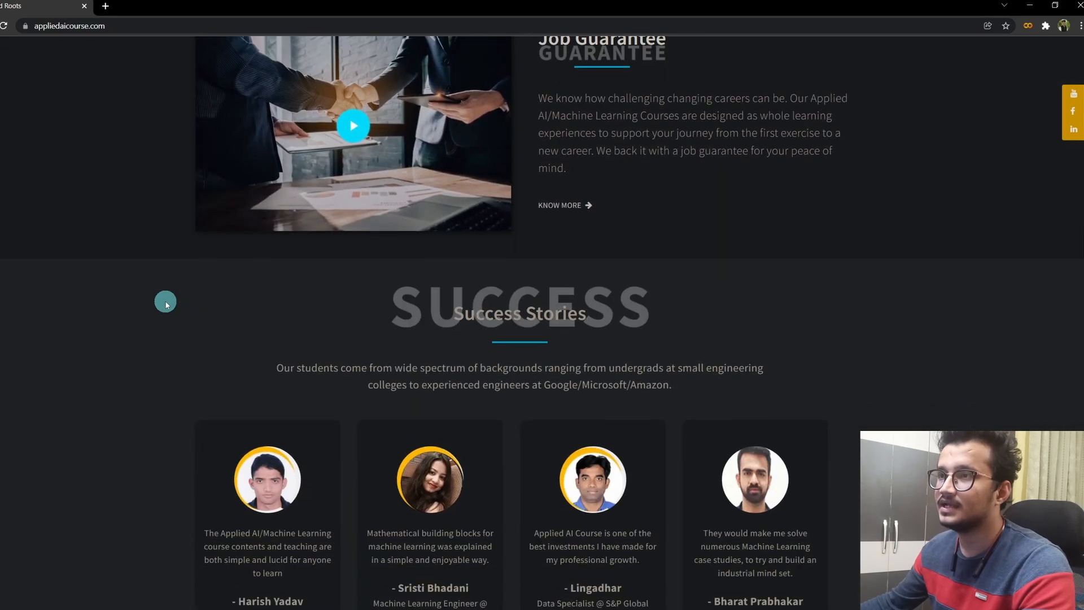
scroll("down", 3)
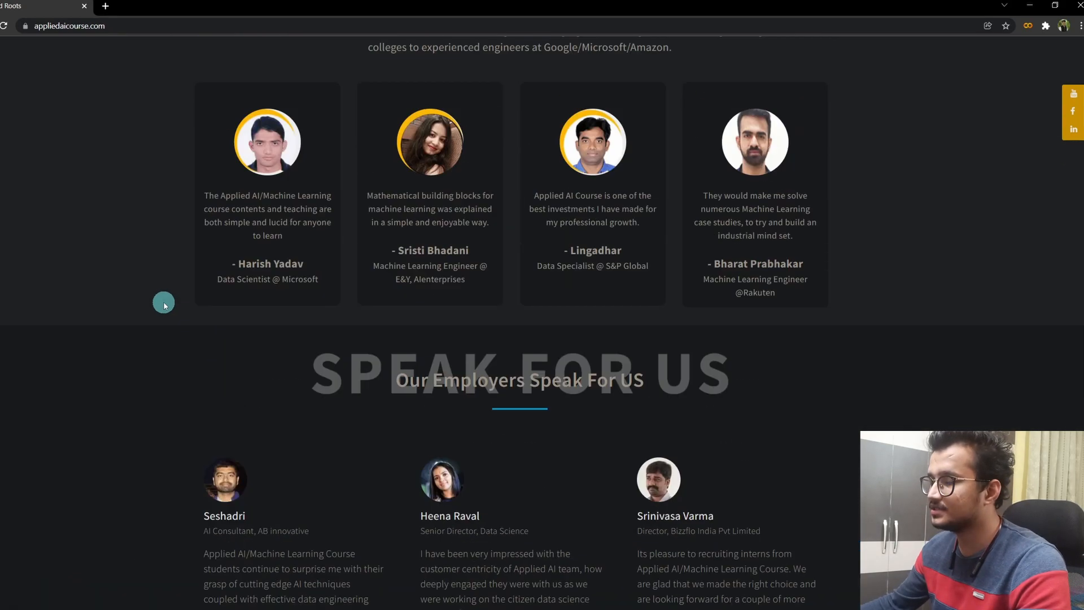
scroll("up", 3)
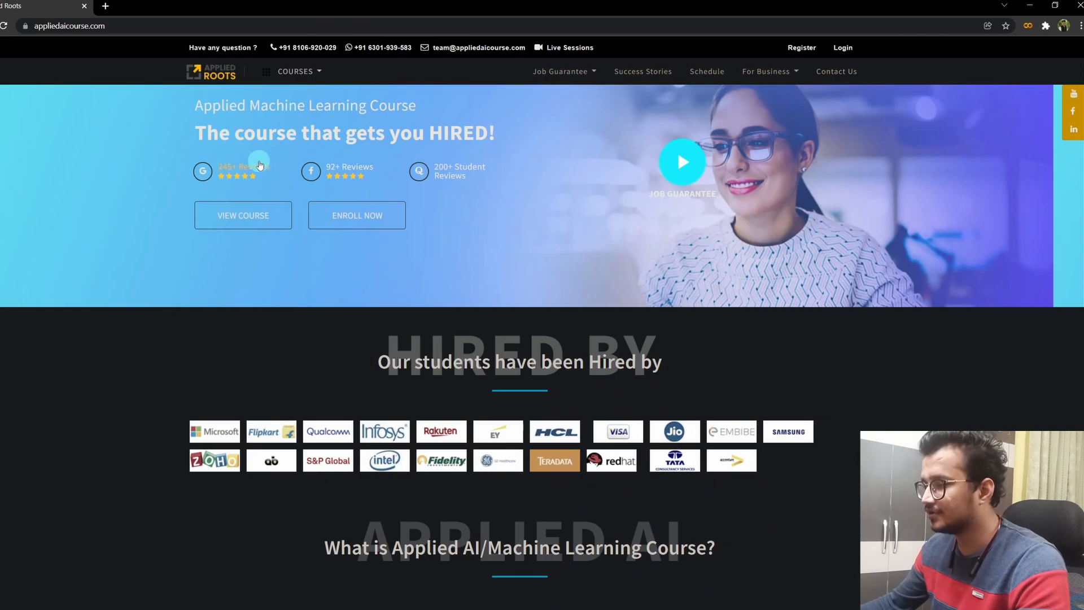
mouse_move(381, 142)
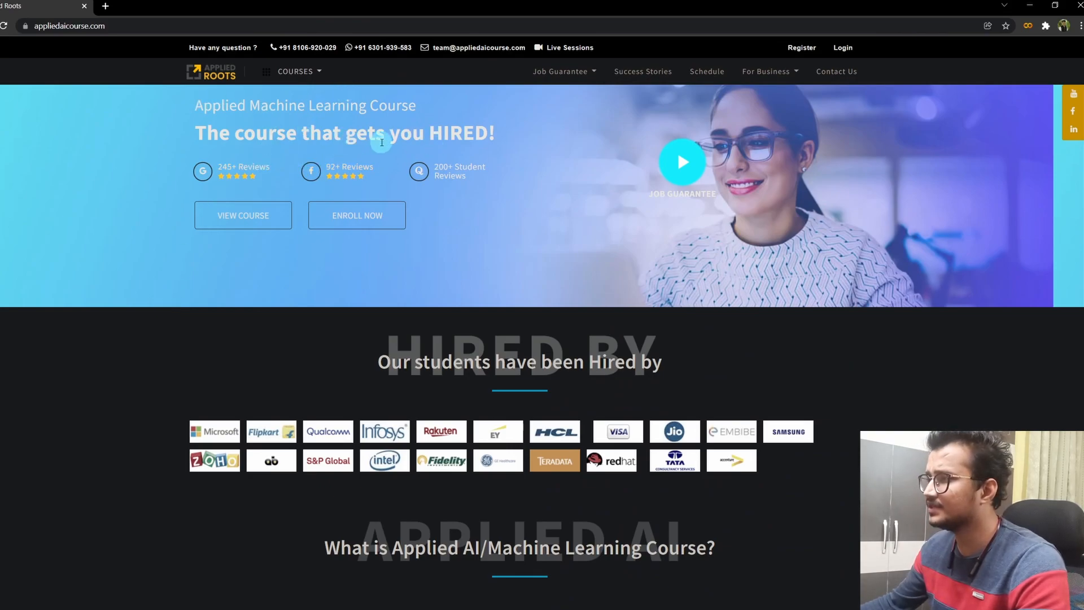
left_click(296, 71)
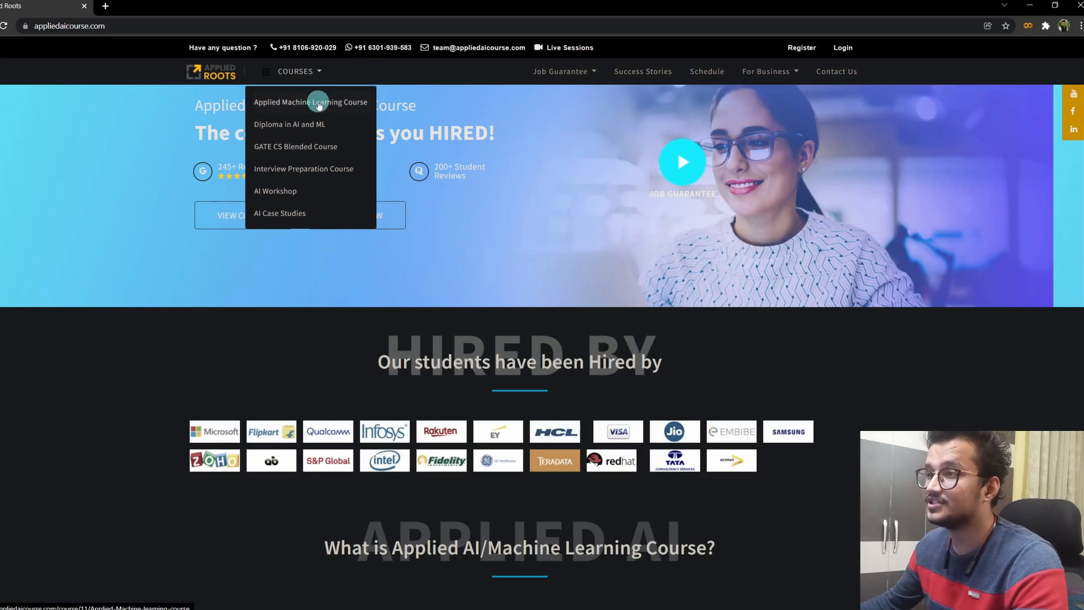
mouse_move(357, 107)
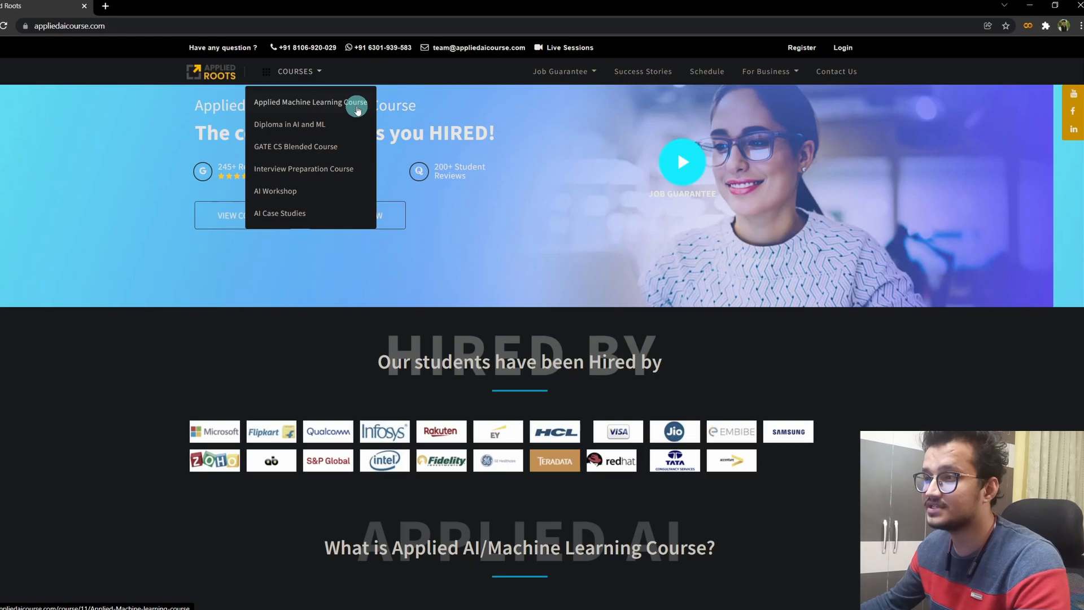
mouse_move(346, 149)
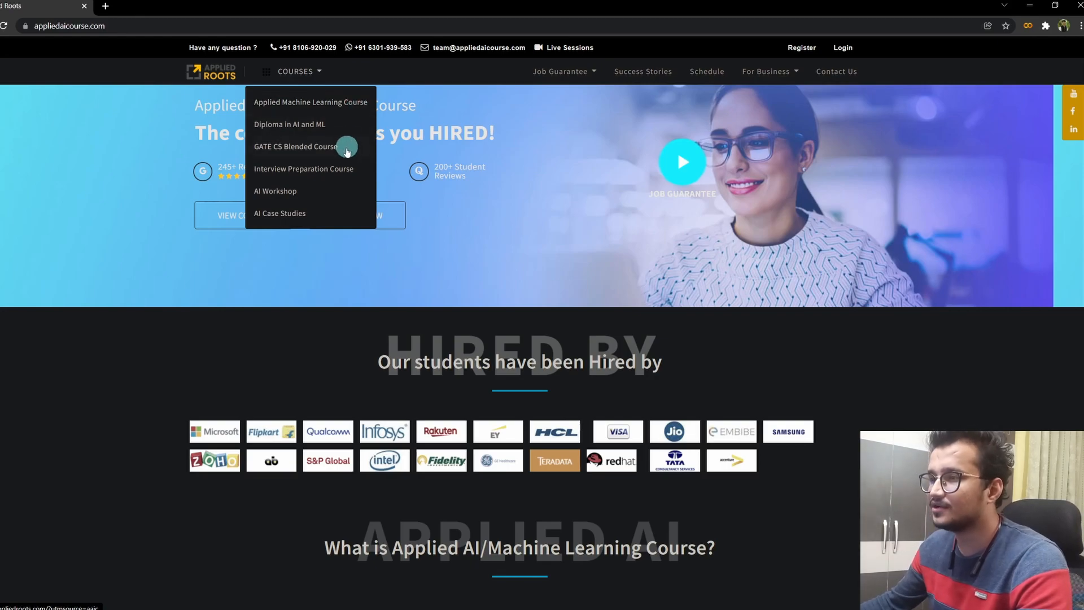
mouse_move(365, 214)
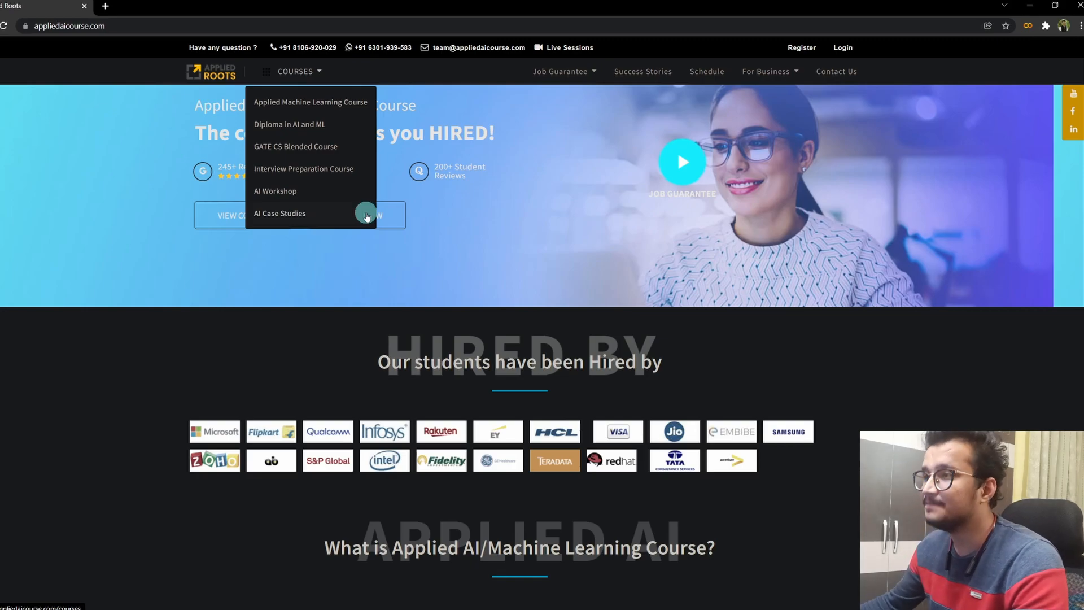
mouse_move(329, 110)
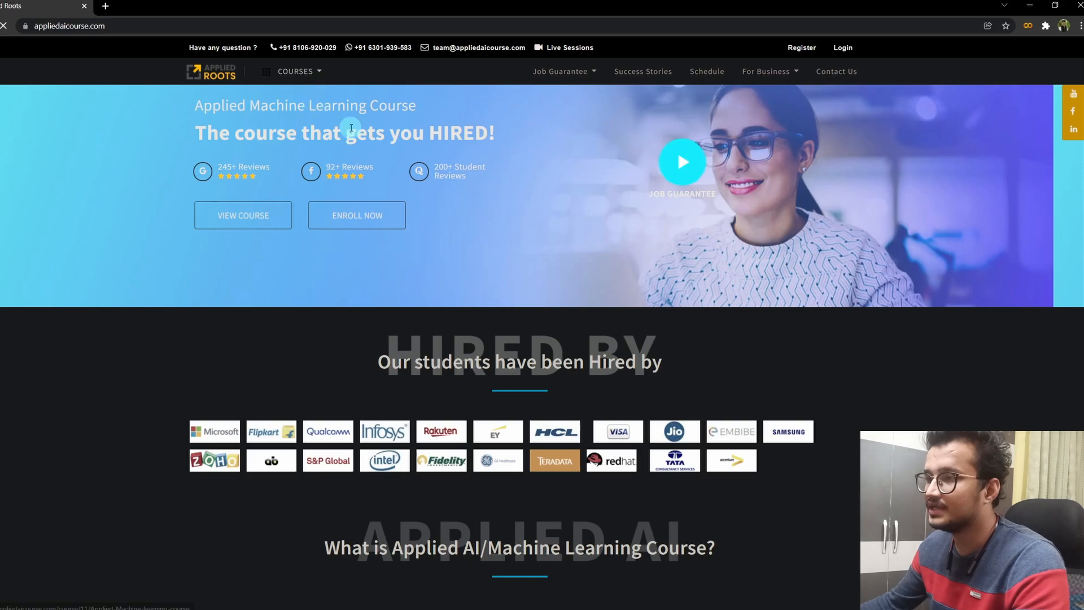
Go to the Applied Machine Learning course page and scroll through its ten-module curriculum and ₹25,000 price.
left_click(243, 214)
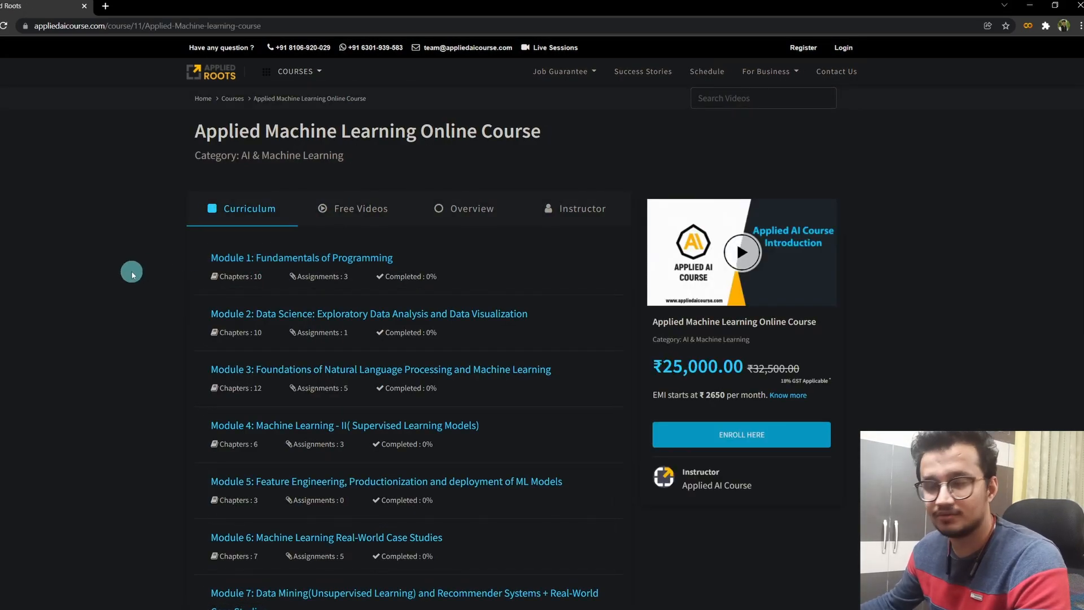
mouse_move(144, 277)
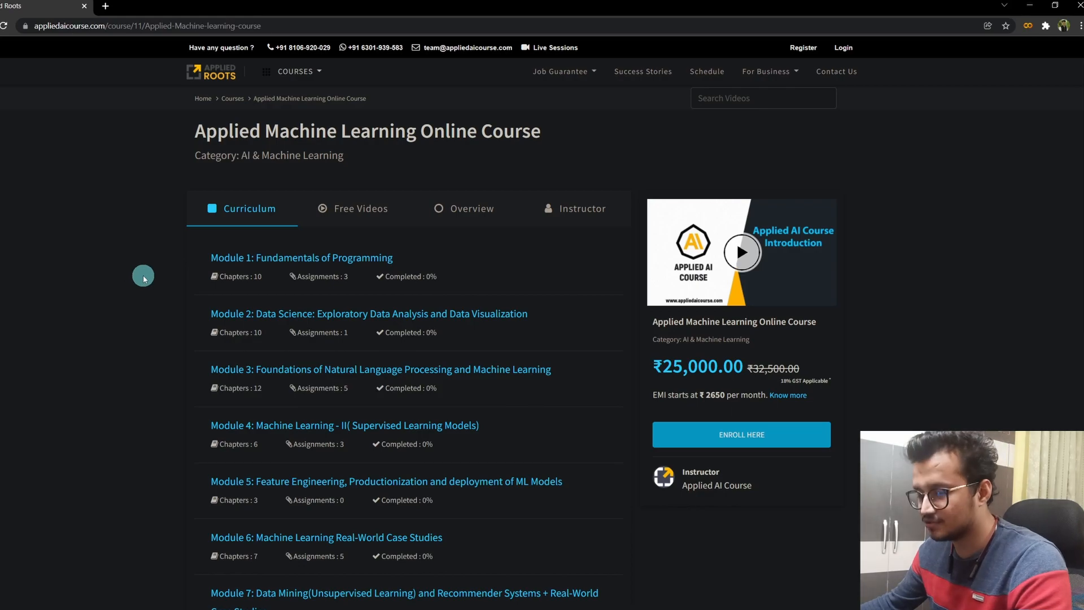
mouse_move(162, 260)
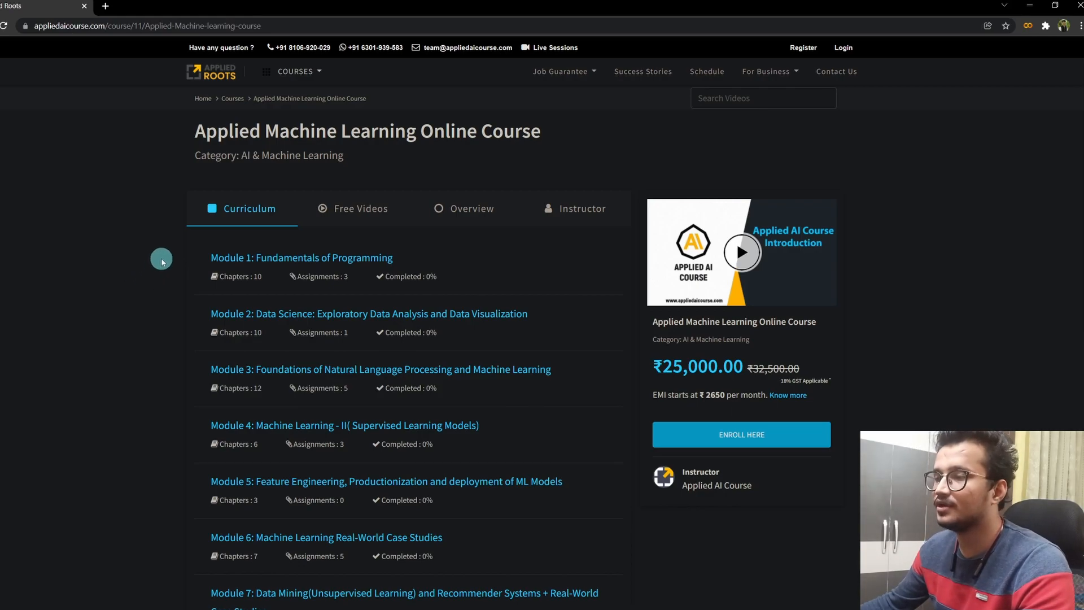
scroll("down", 3)
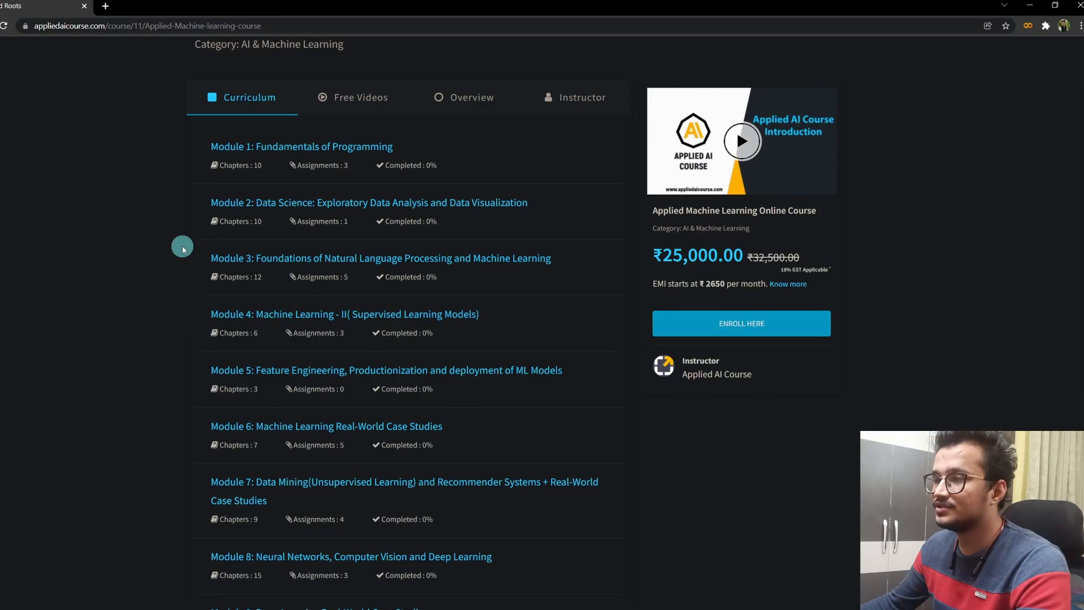
mouse_move(152, 274)
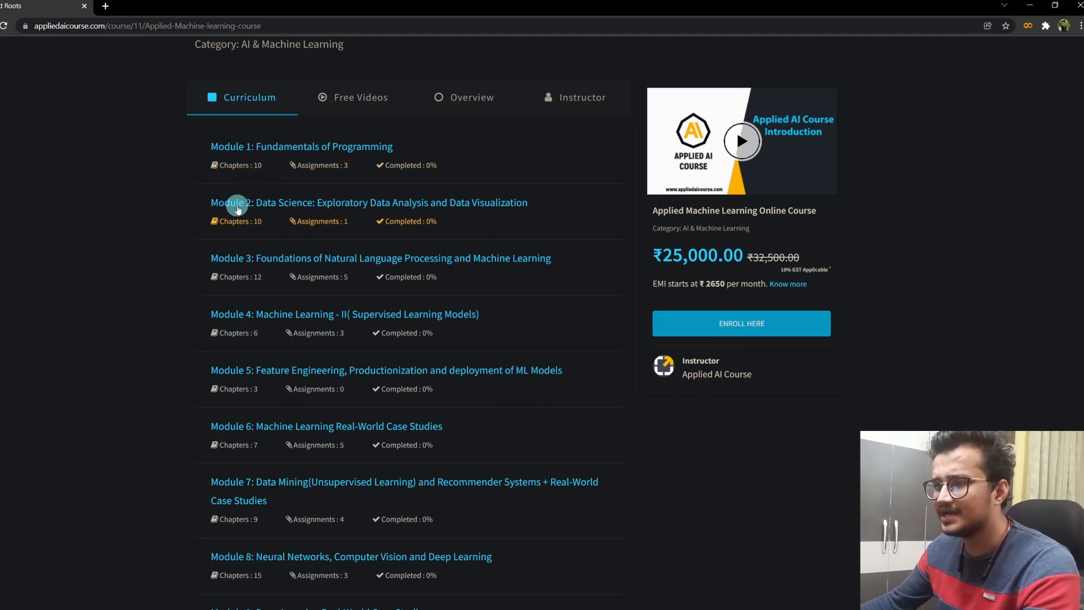
scroll("down", 3)
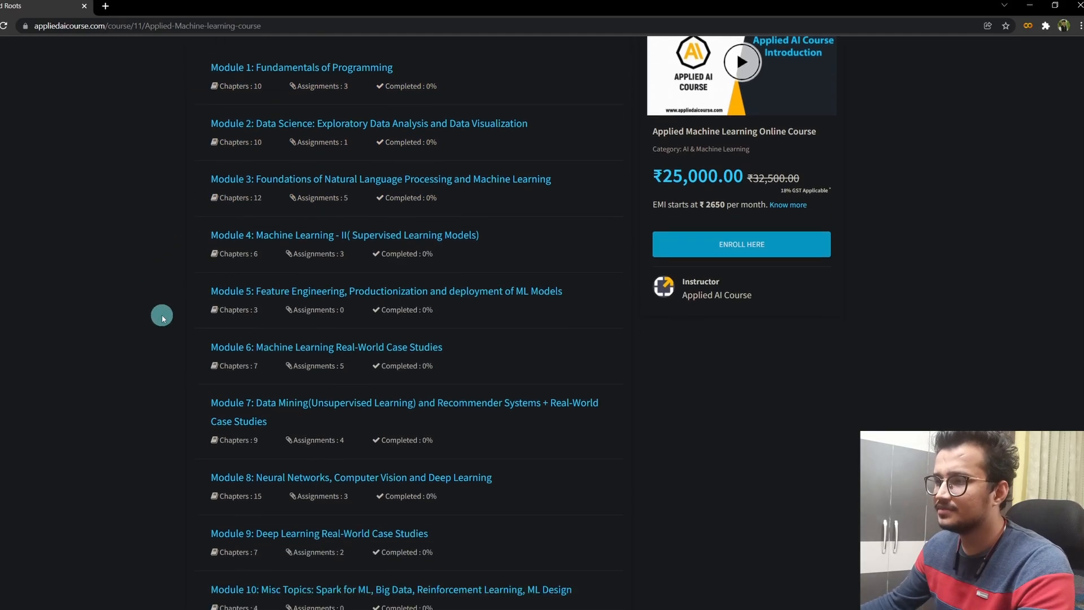
scroll("down", 3)
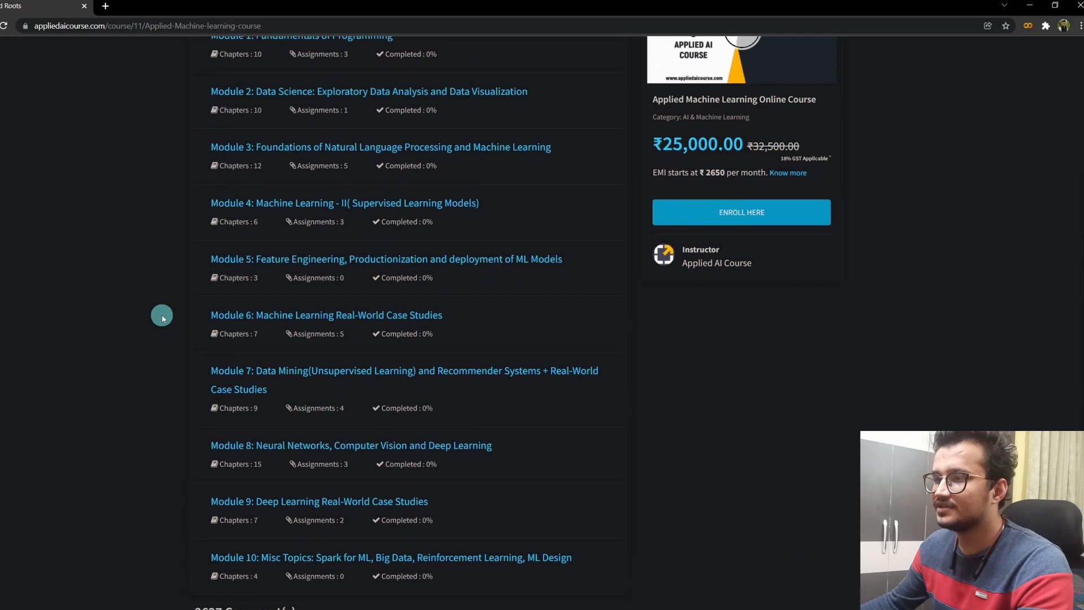
mouse_move(160, 306)
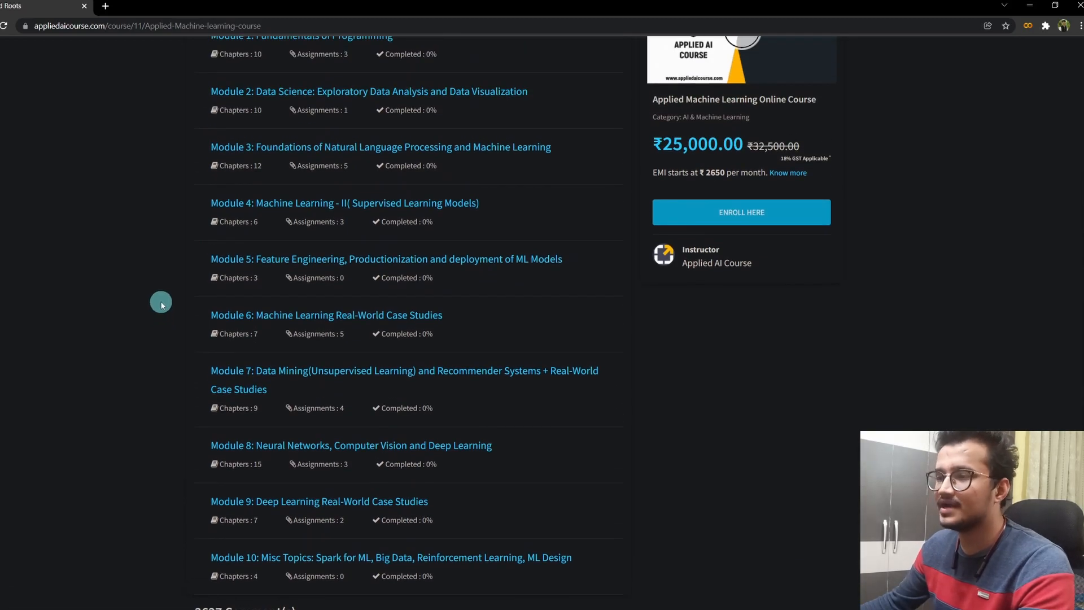
scroll("up", 3)
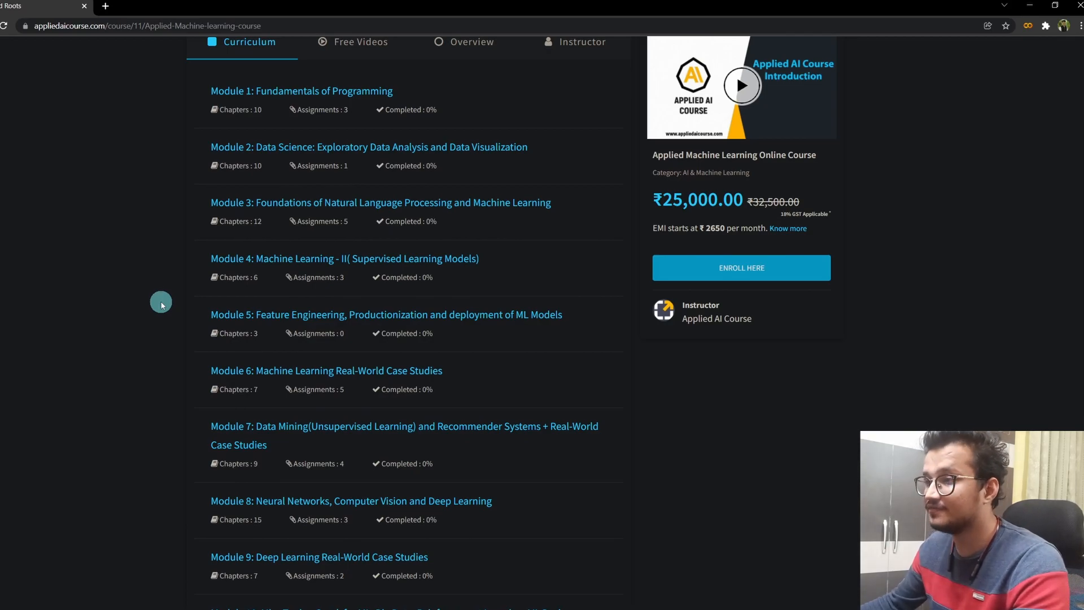
scroll("up", 3)
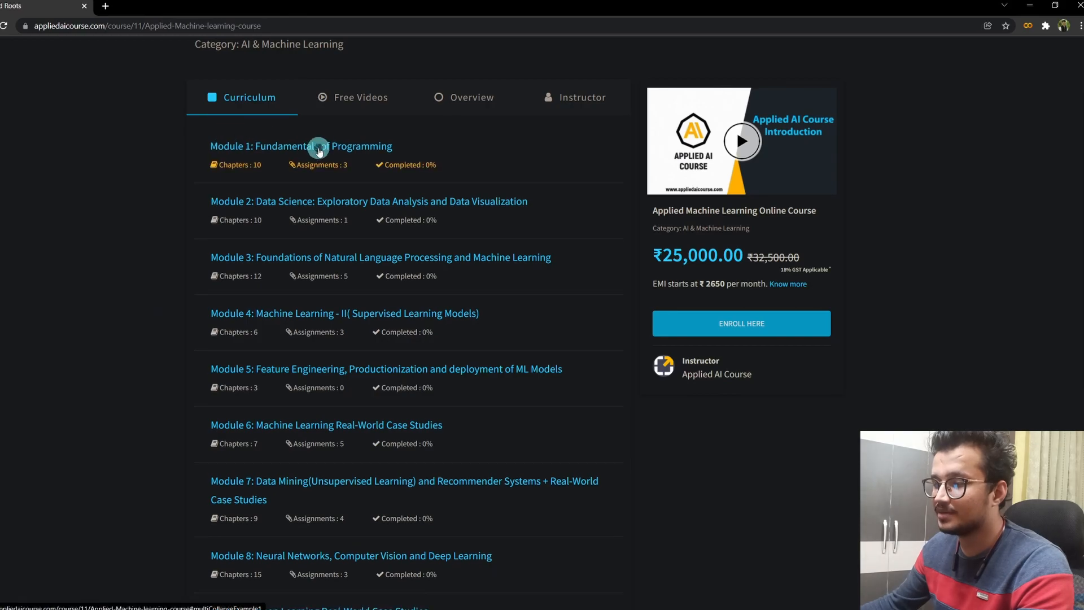
Expand and collapse the chapter lists of Module 1 and Module 2, then scroll down the module list.
left_click(300, 146)
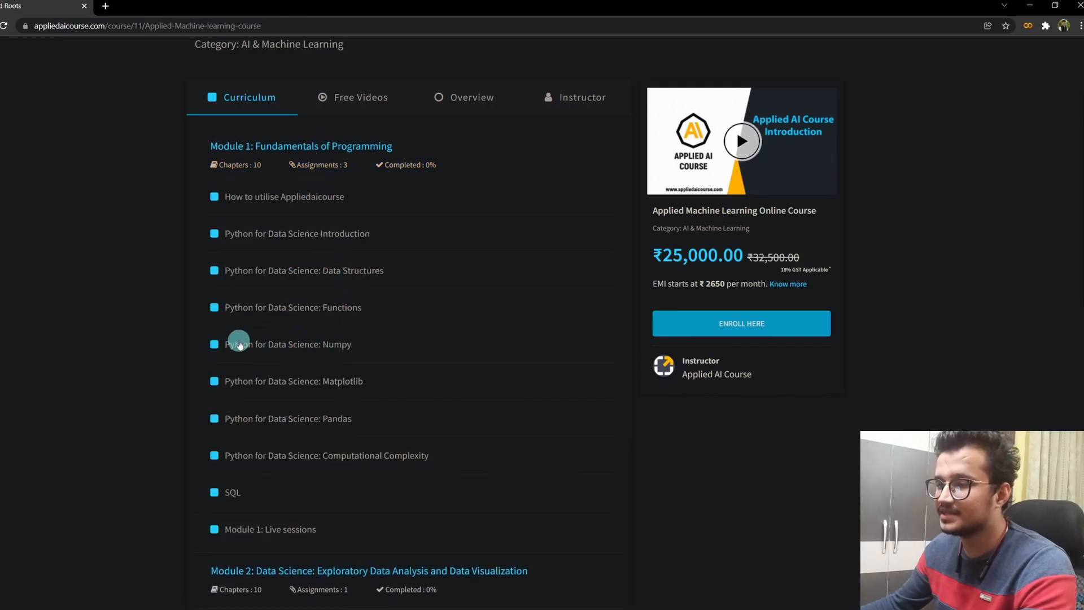
mouse_move(327, 158)
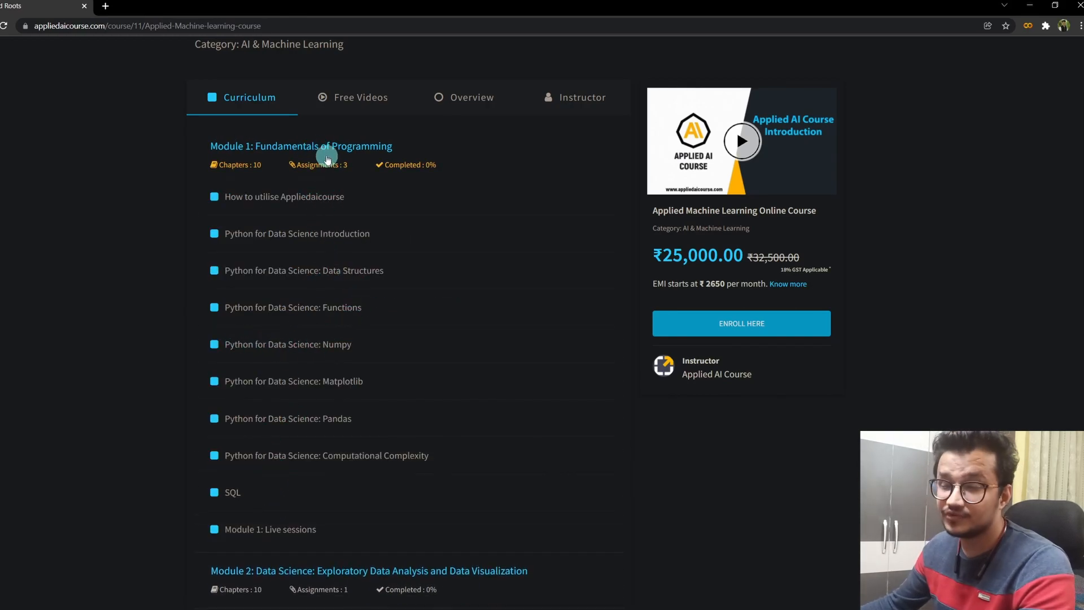
left_click(300, 146)
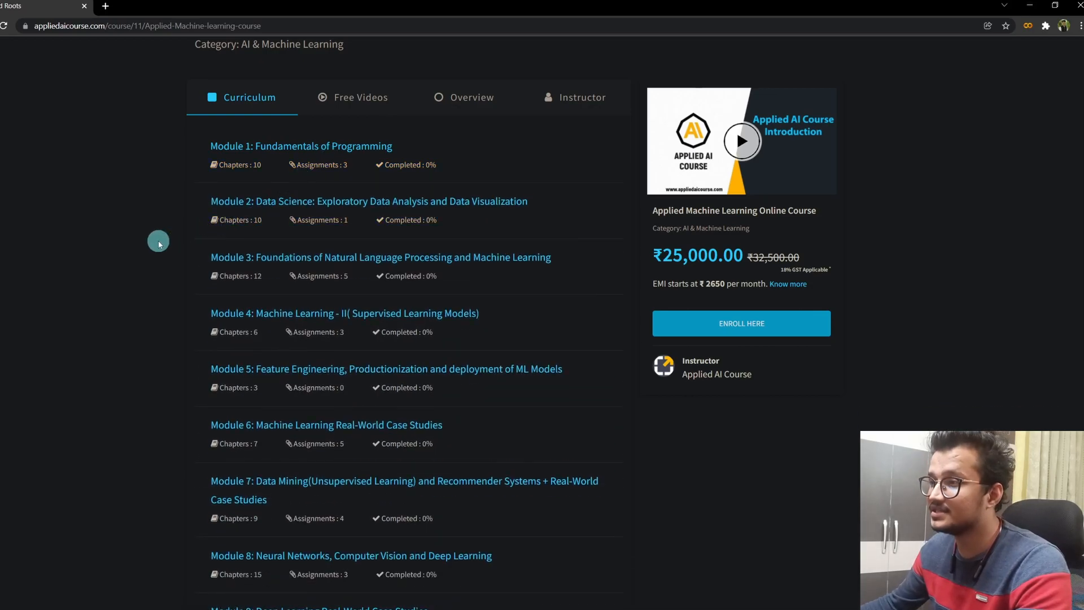
left_click(368, 201)
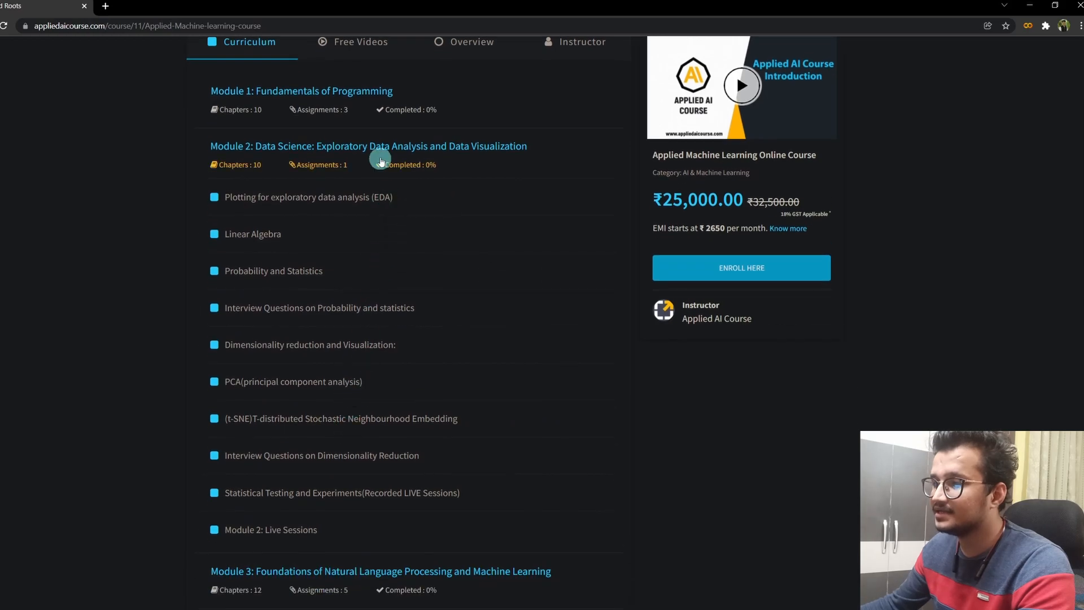
left_click(368, 146)
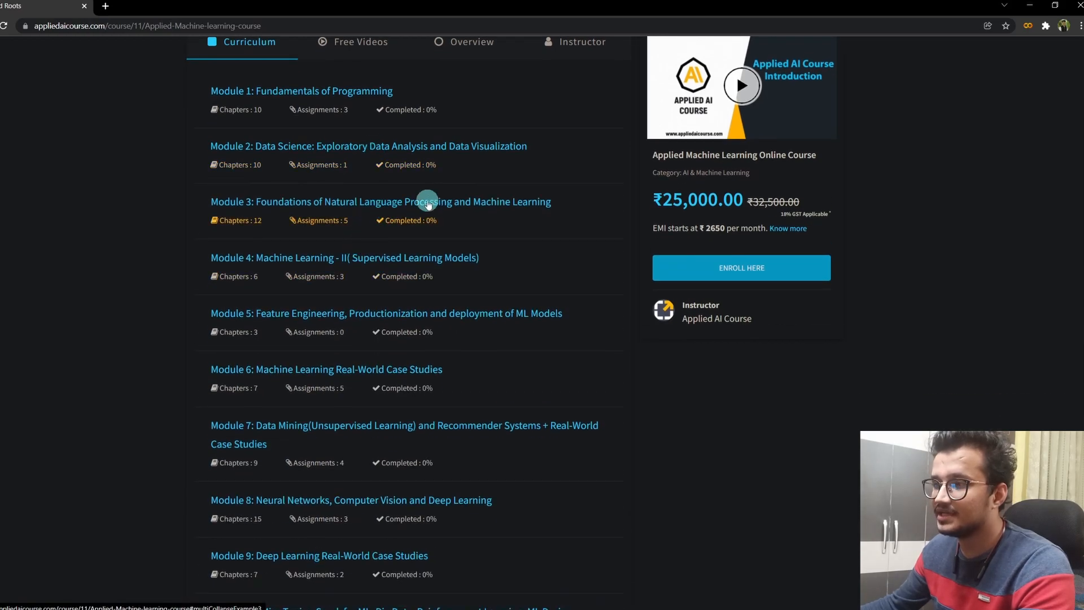
scroll("down", 3)
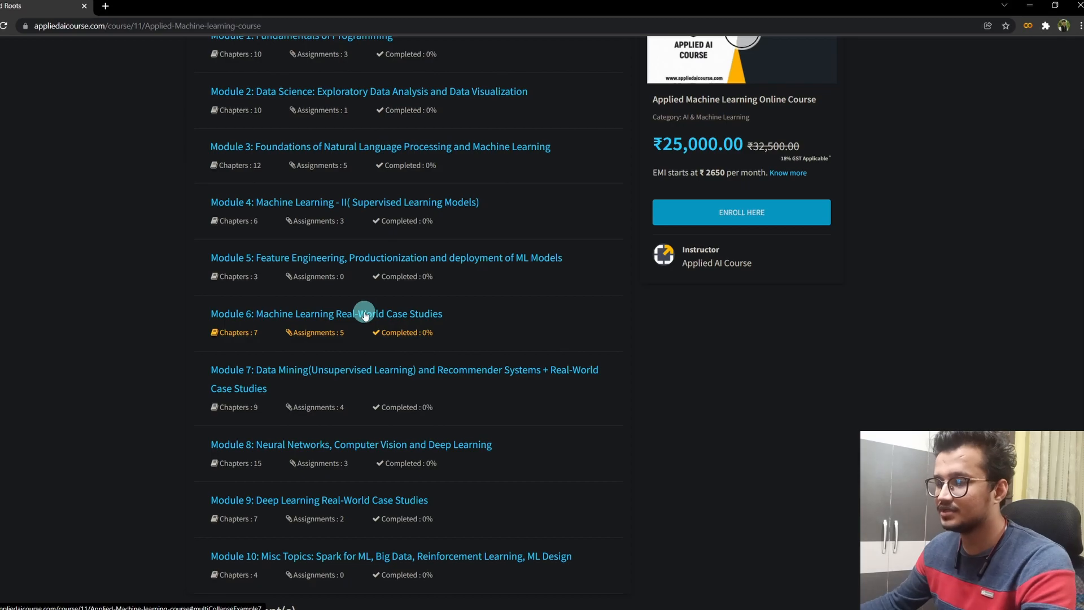
mouse_move(345, 377)
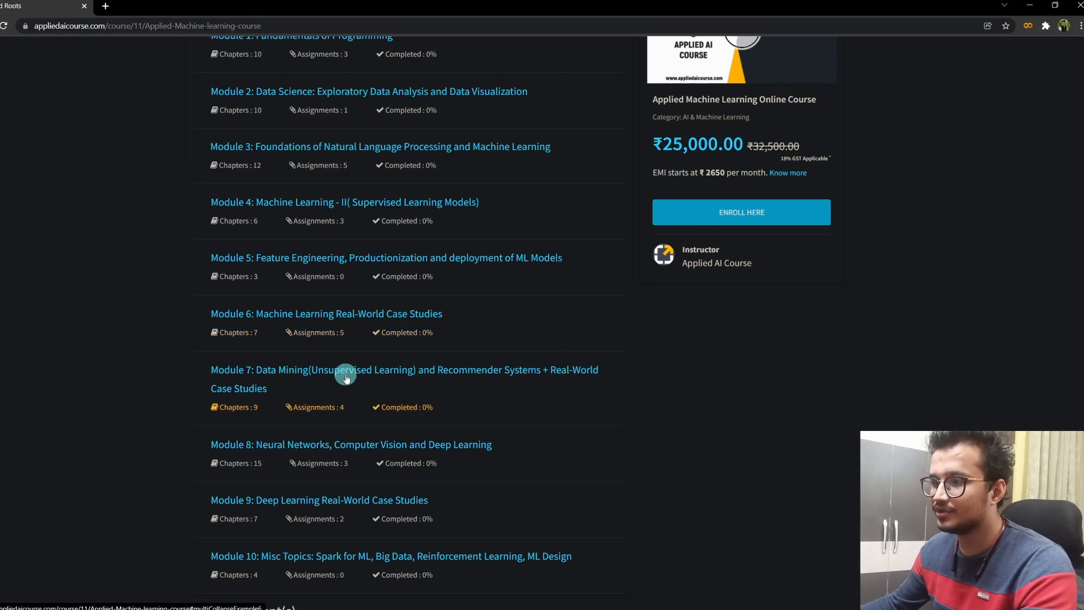
Scroll down to Module 10's topics, then back up to the course page top.
scroll("down", 3)
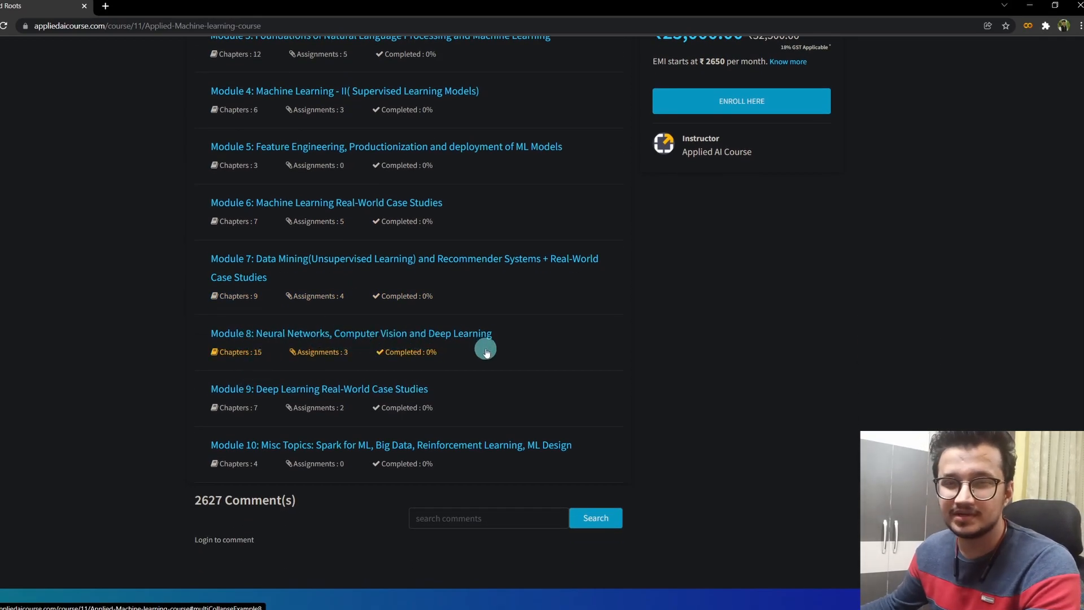
mouse_move(501, 359)
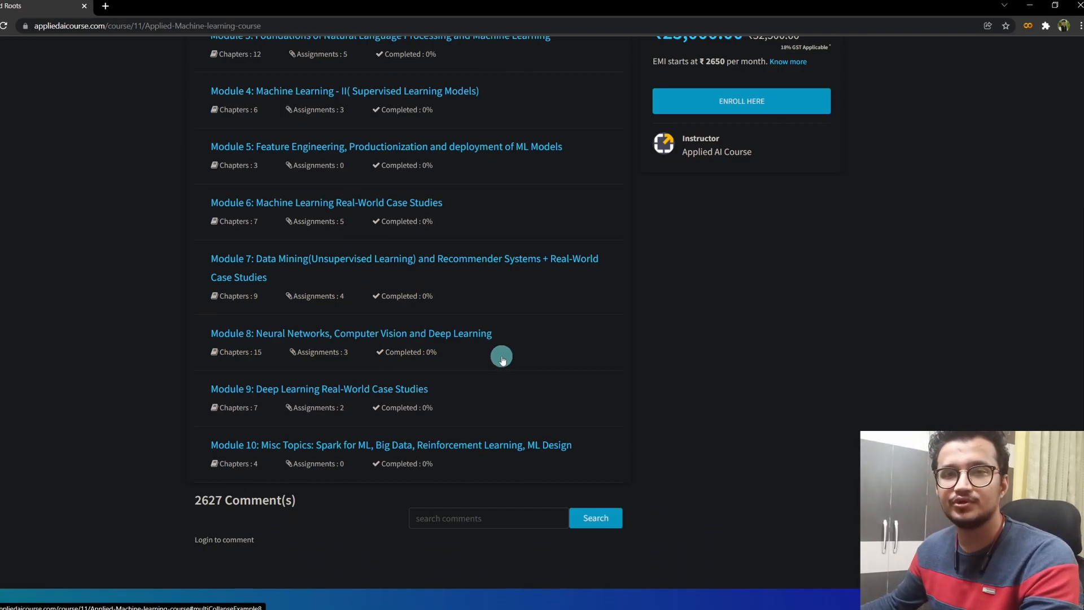
mouse_move(498, 354)
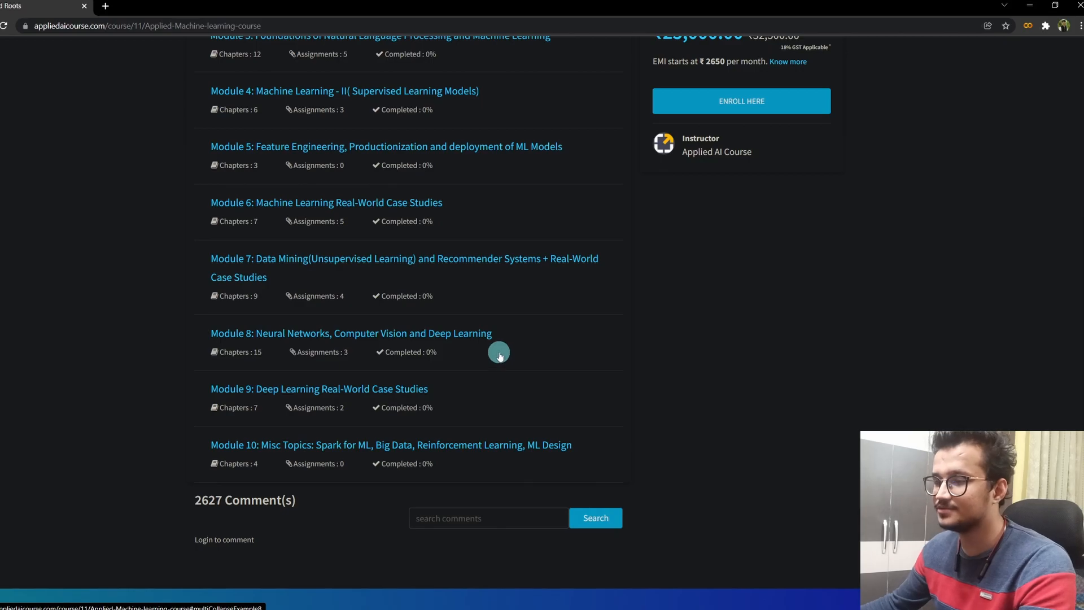
mouse_move(502, 365)
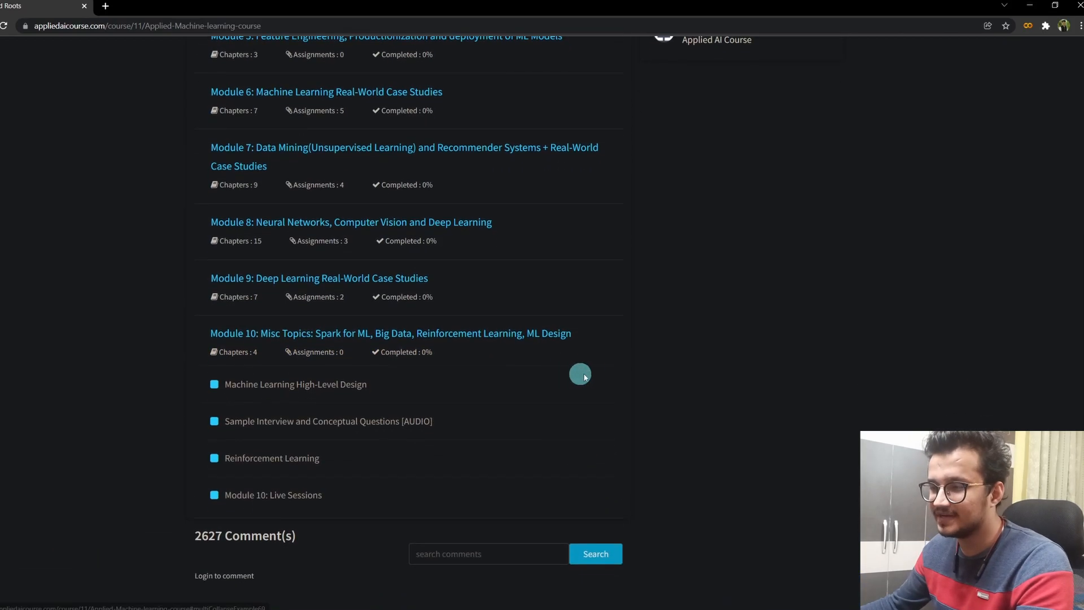
mouse_move(531, 420)
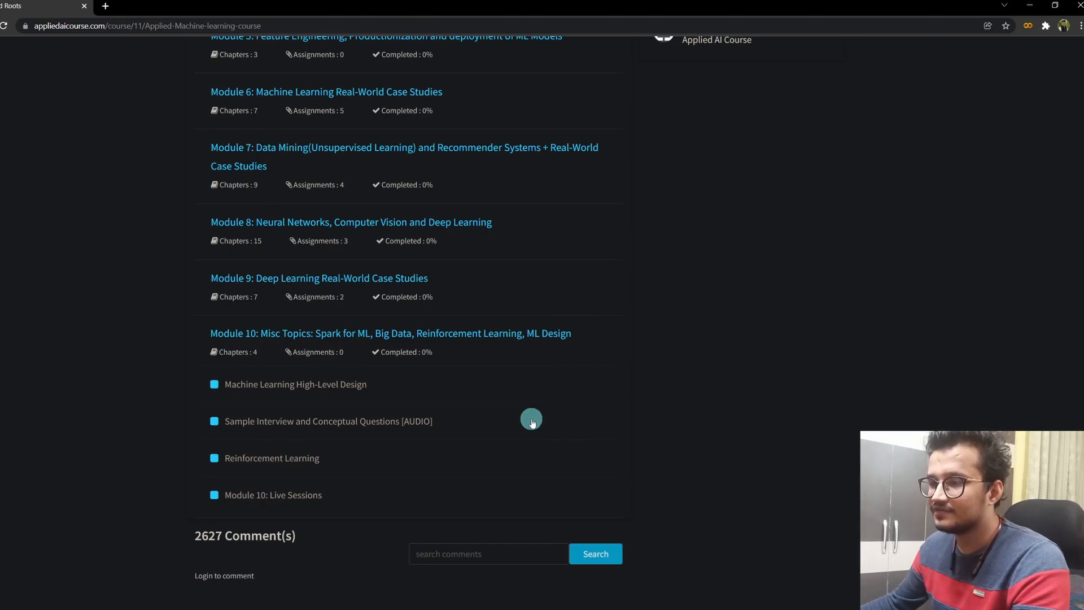
mouse_move(329, 396)
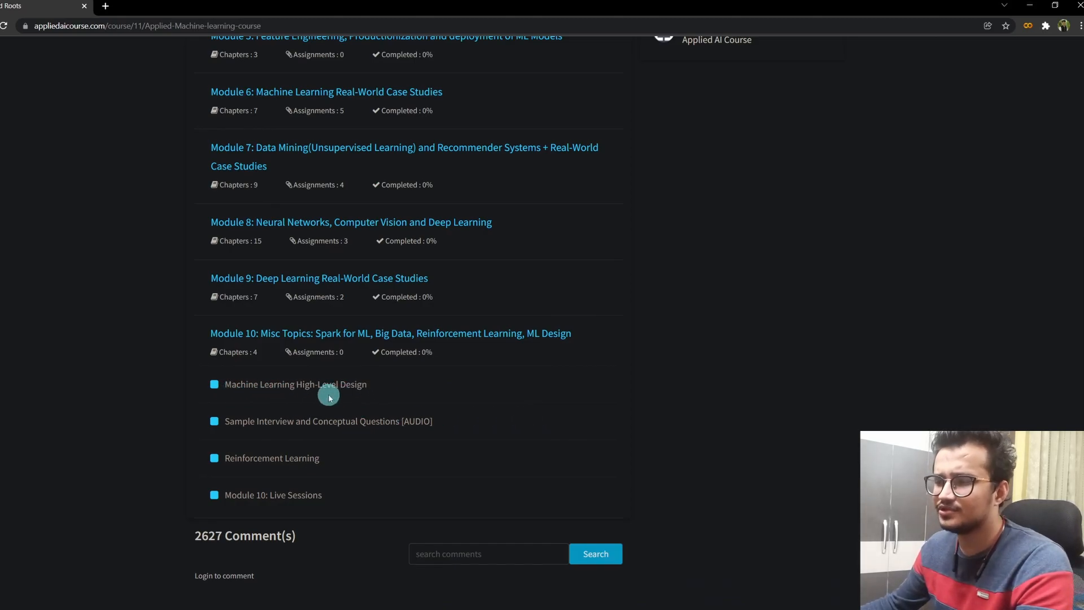
mouse_move(431, 459)
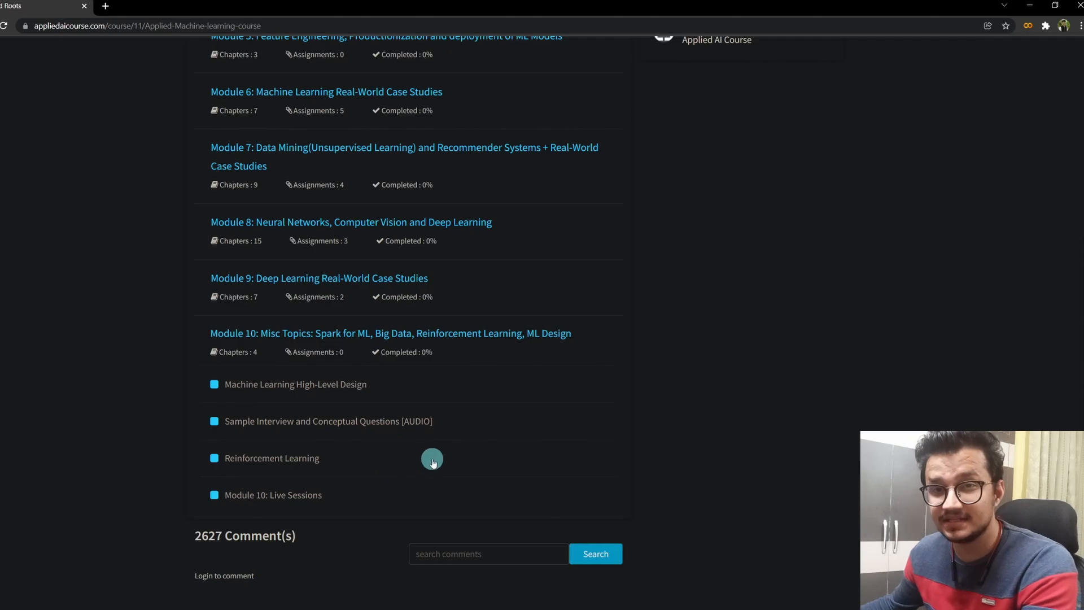
mouse_move(542, 425)
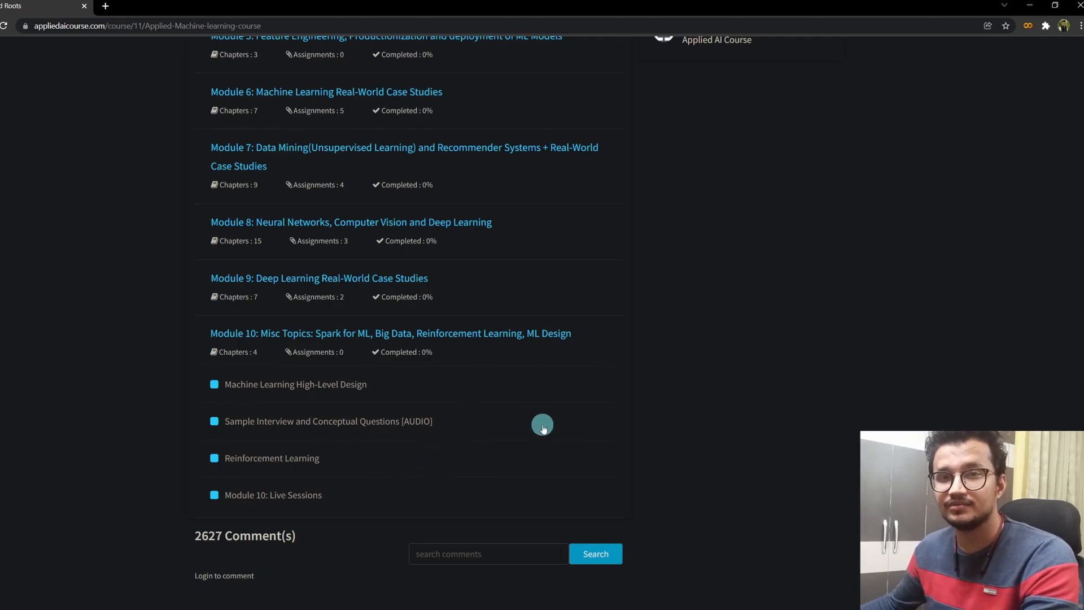
mouse_move(541, 406)
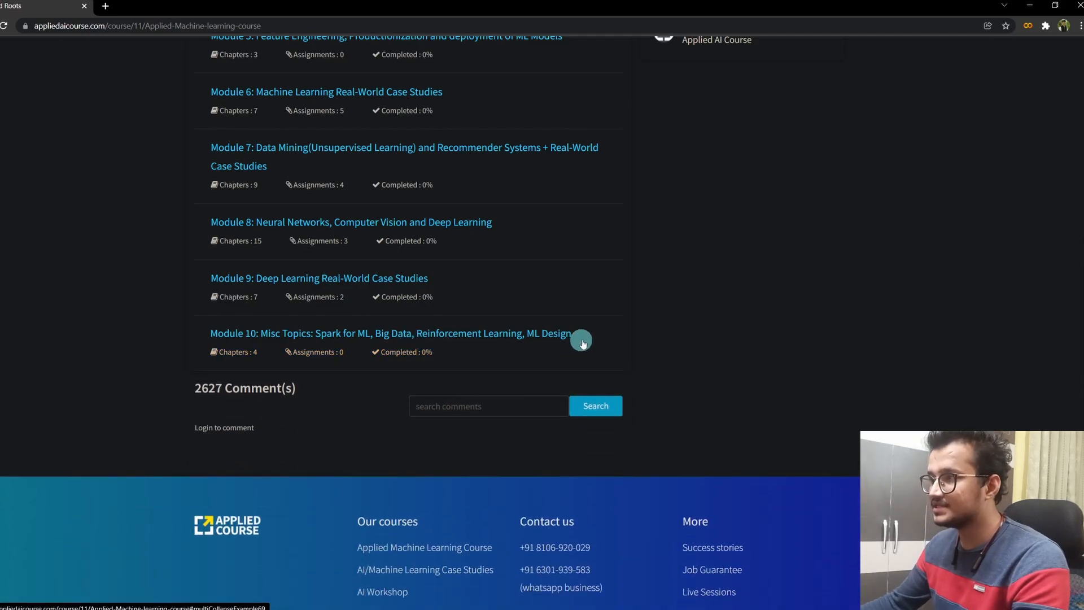
scroll("up", 3)
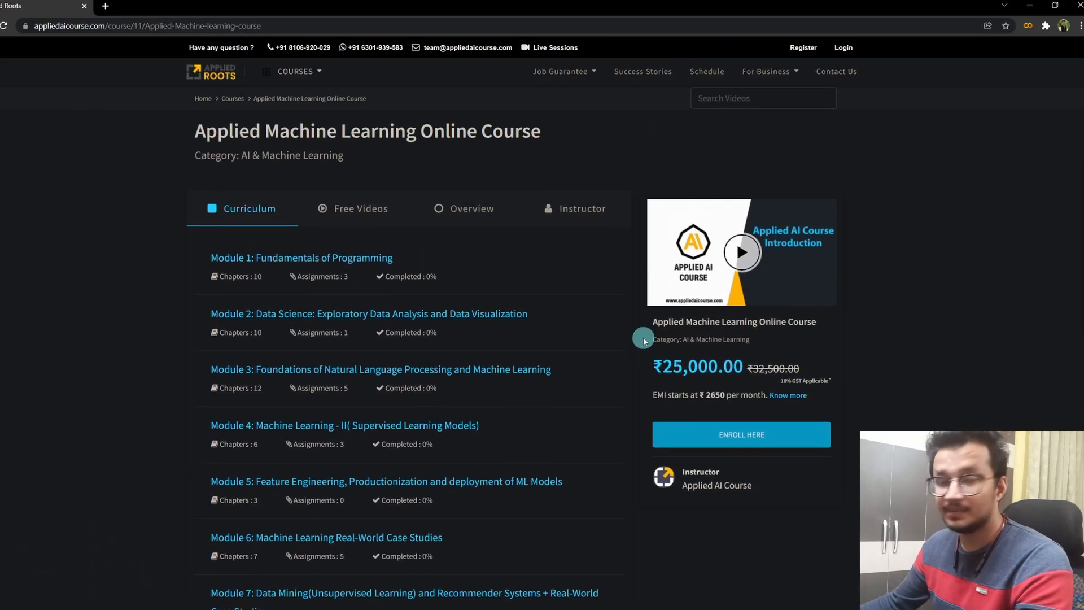
mouse_move(643, 359)
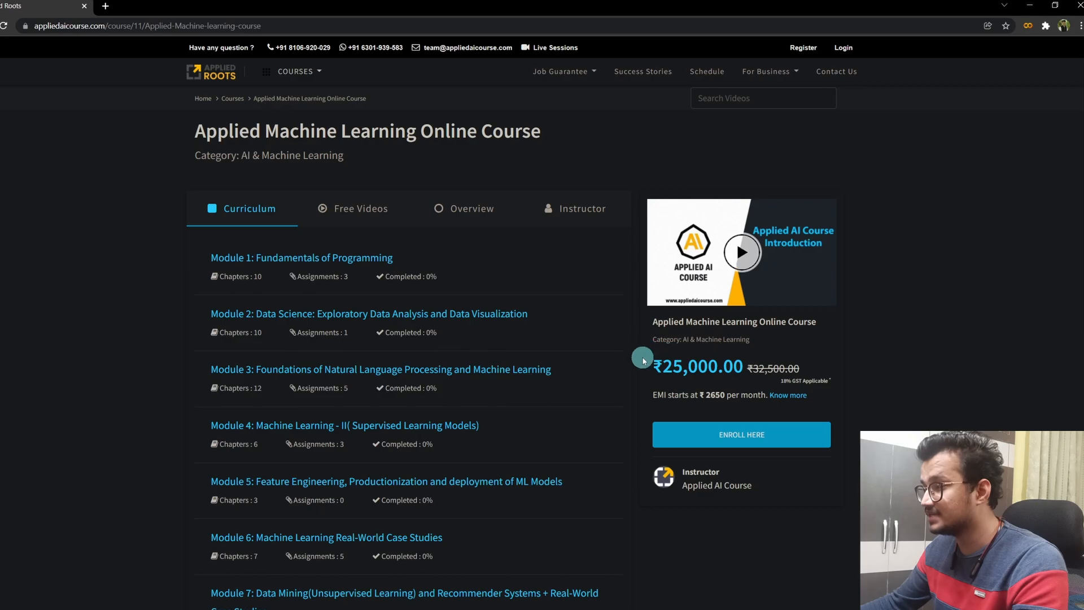
mouse_move(719, 383)
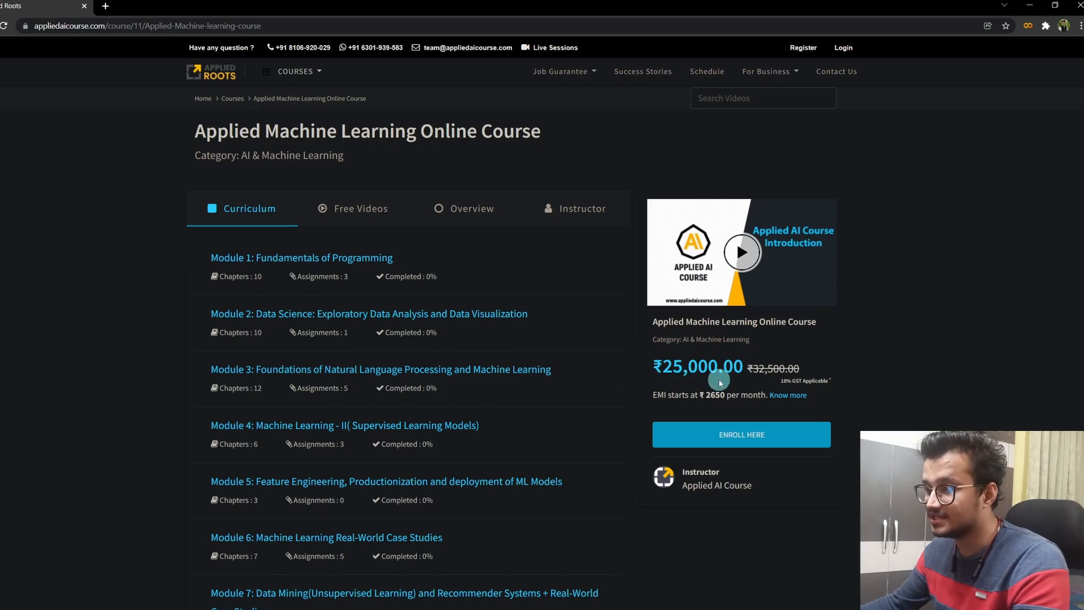
mouse_move(916, 379)
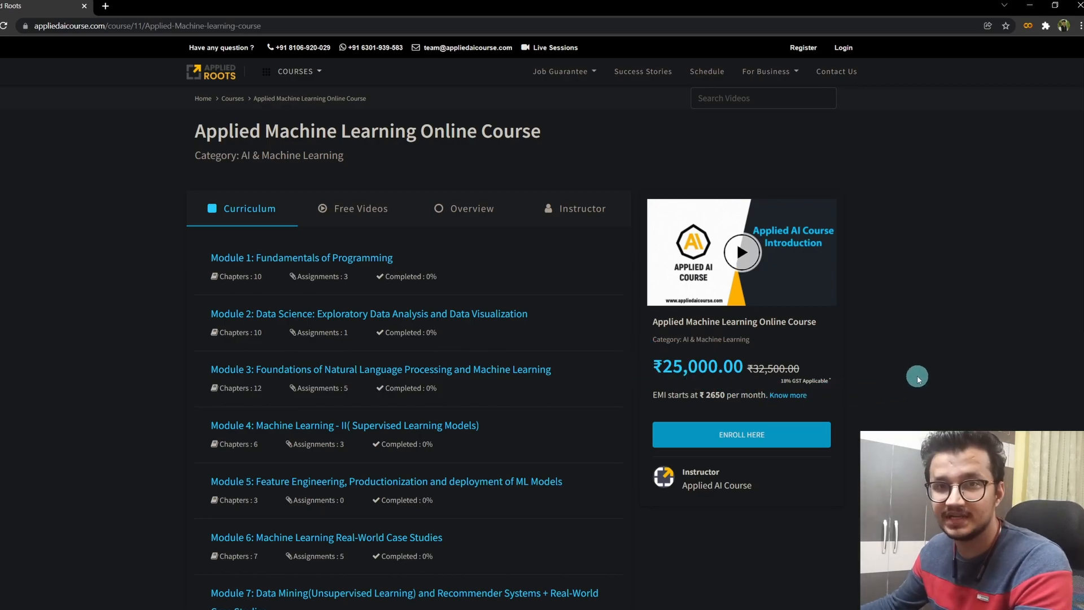
mouse_move(910, 384)
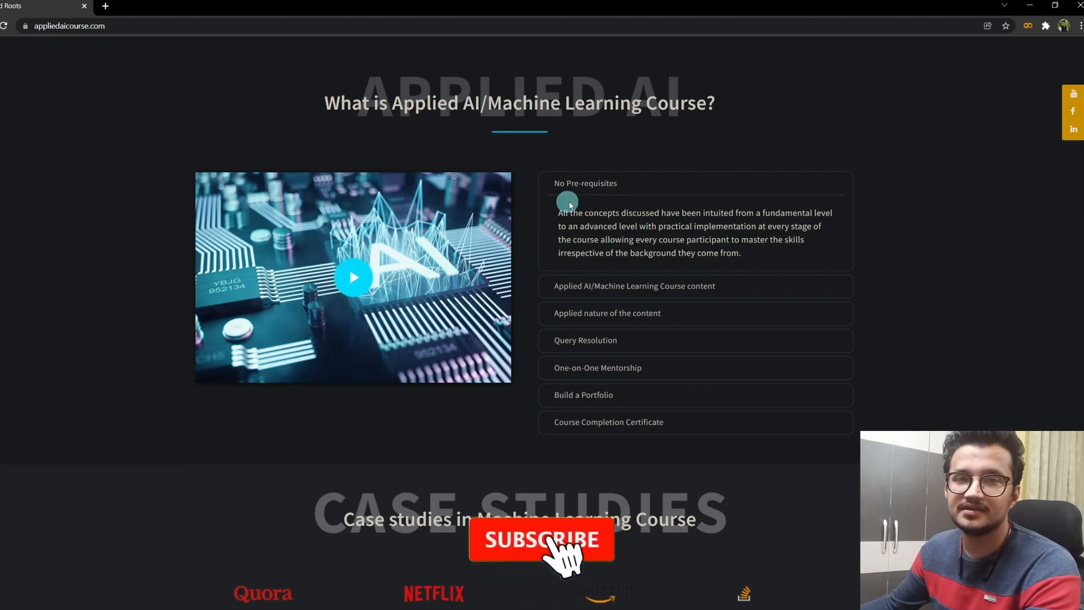
Expand the No Pre-requisites item in the 'What is Applied AI/Machine Learning Course?' section.
left_click(540, 541)
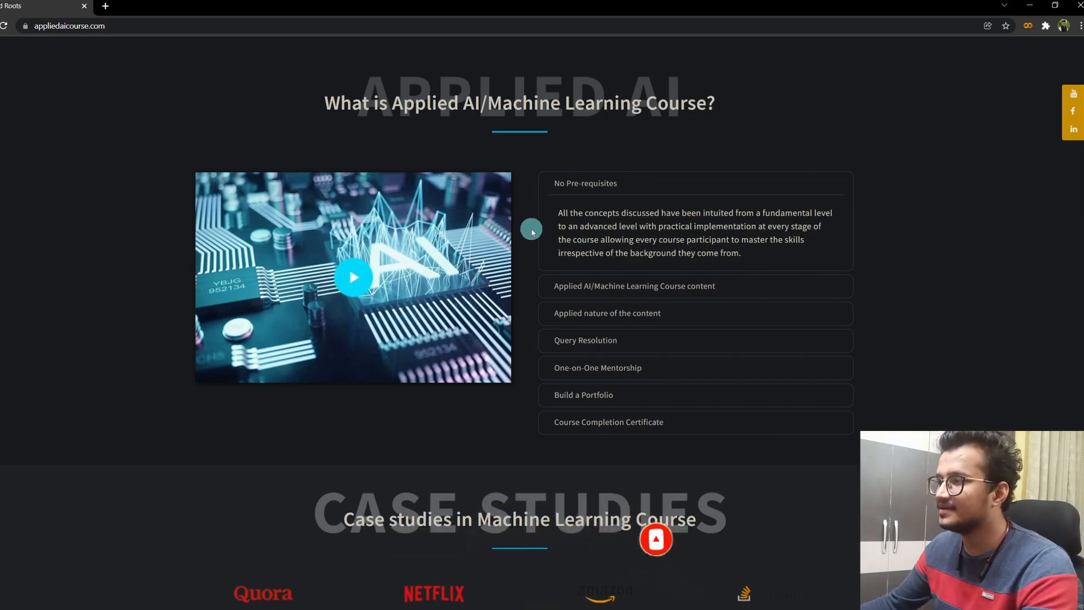
mouse_move(524, 245)
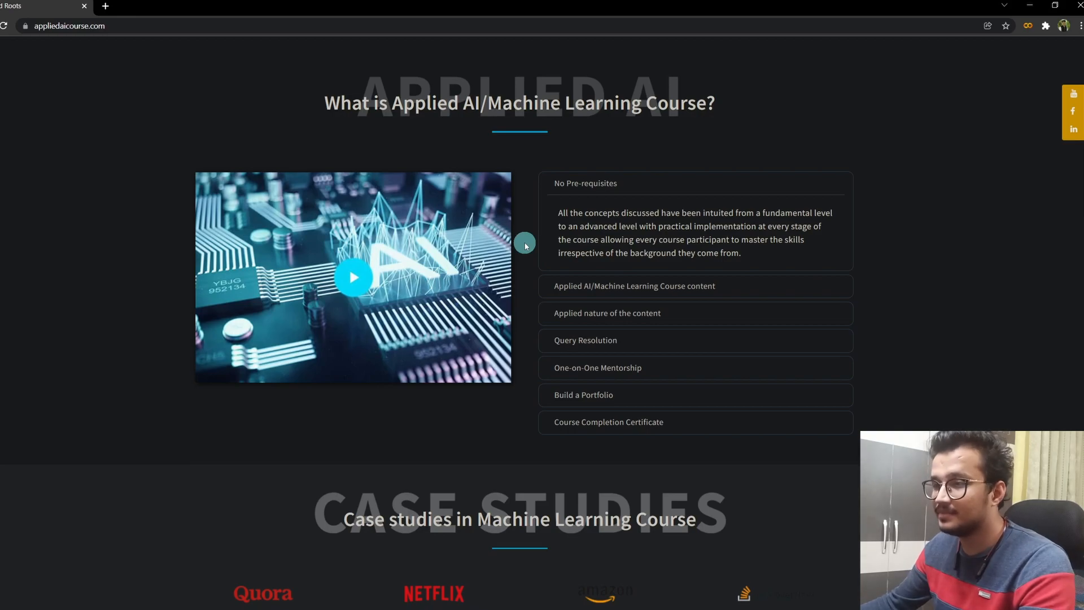
mouse_move(529, 270)
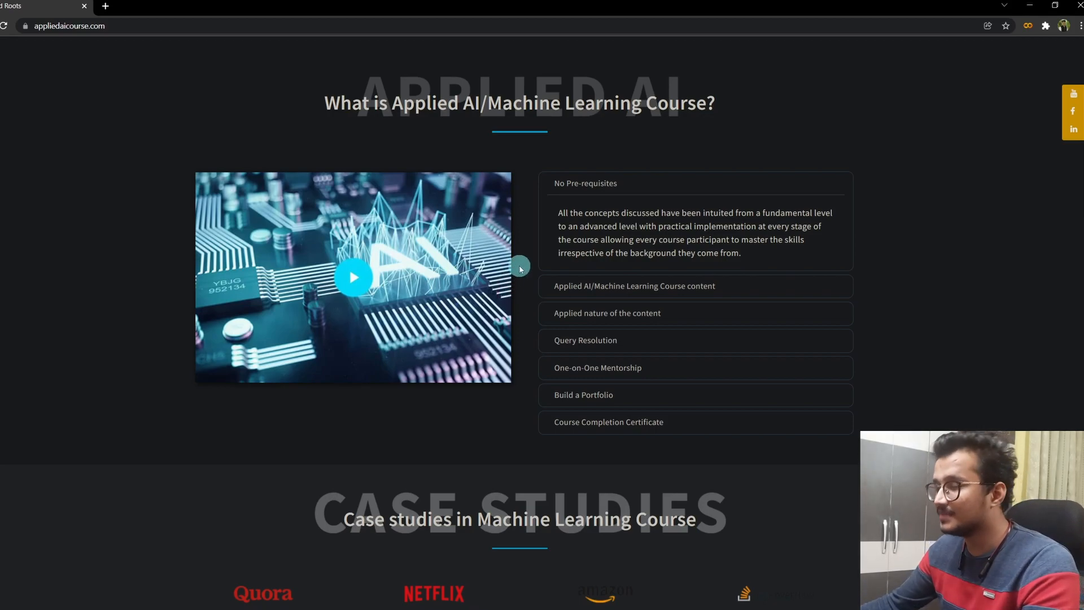
Expand 'Applied nature of the content' to show its 30 practical assessments and 13+ case studies.
scroll("up", 3)
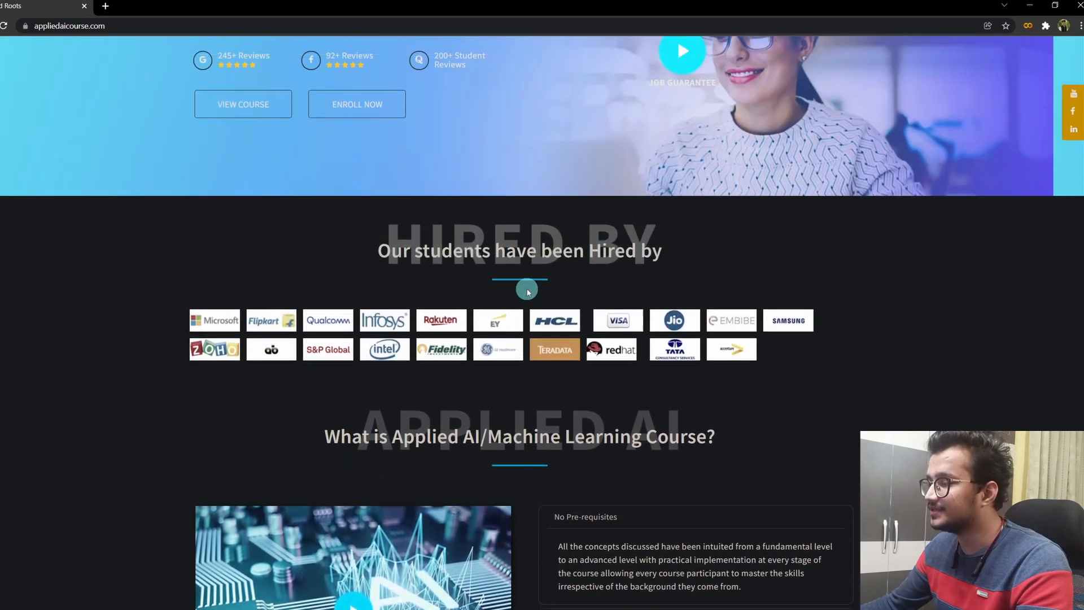
scroll("down", 3)
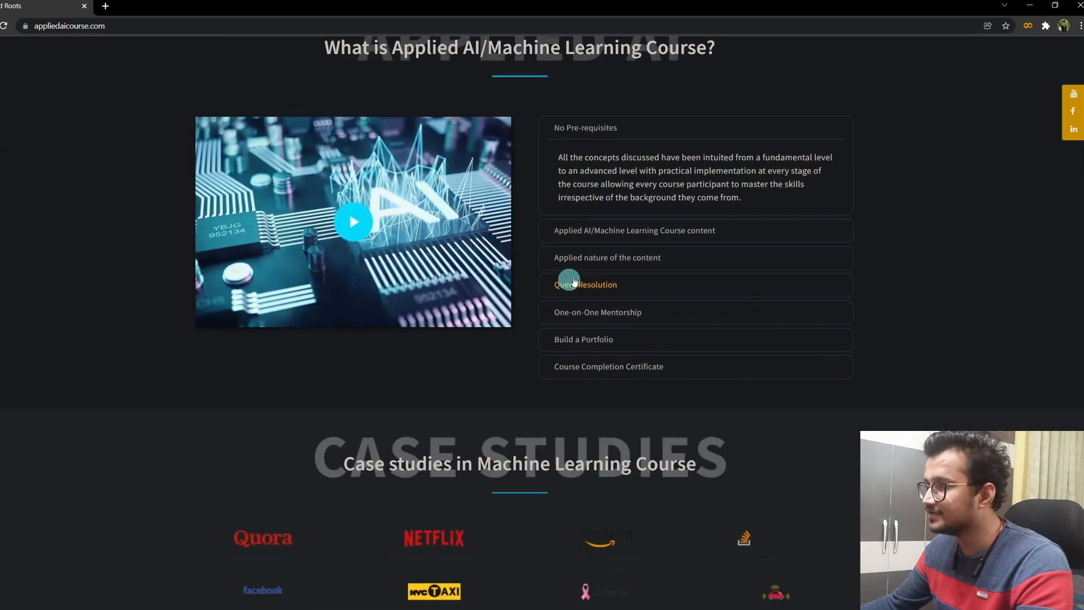
left_click(606, 257)
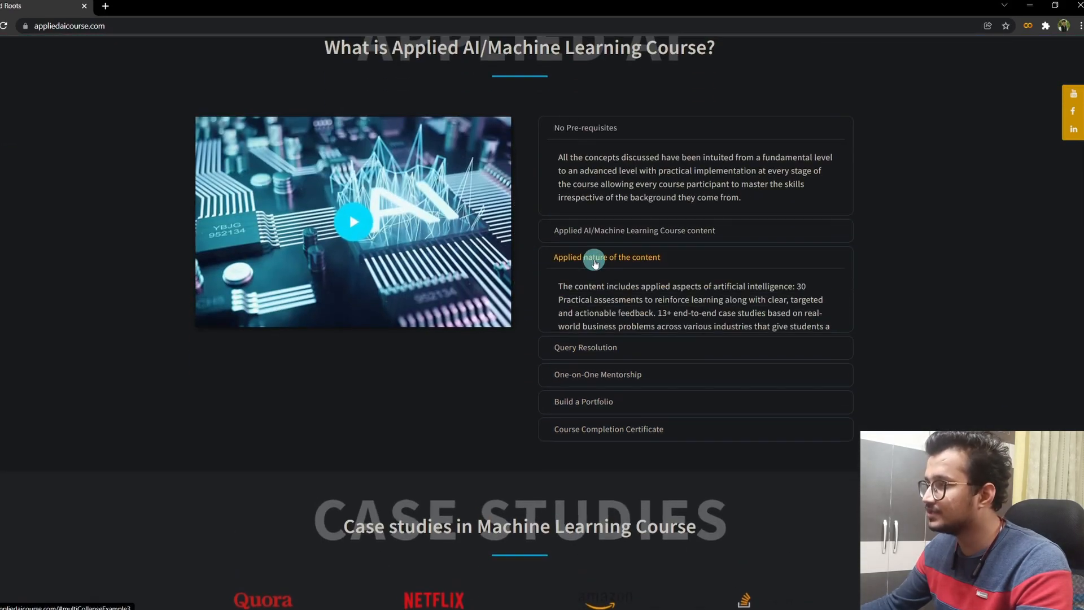
scroll("down", 3)
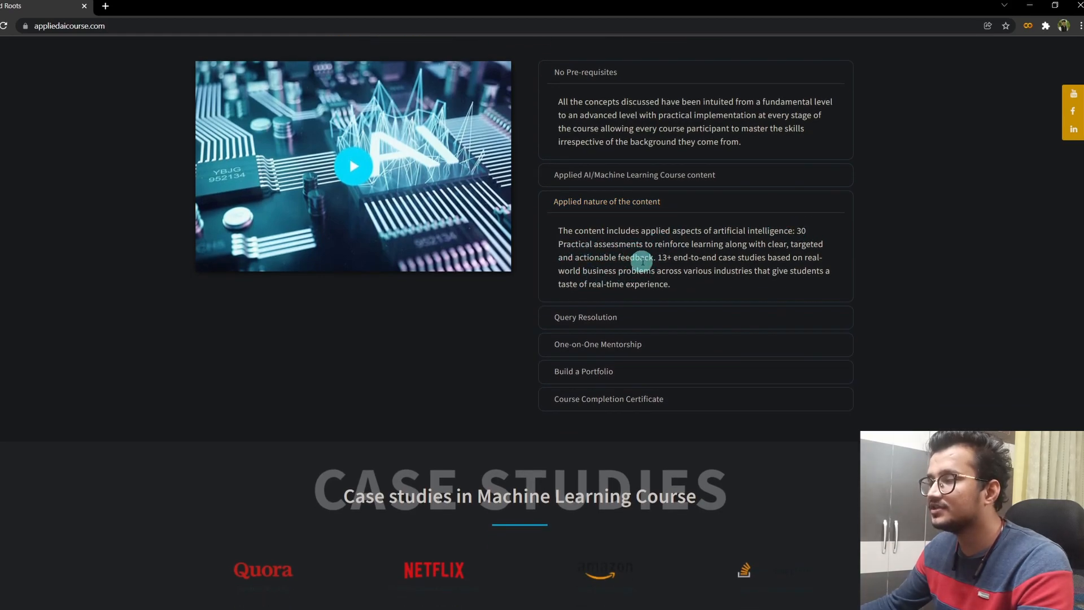
mouse_move(710, 260)
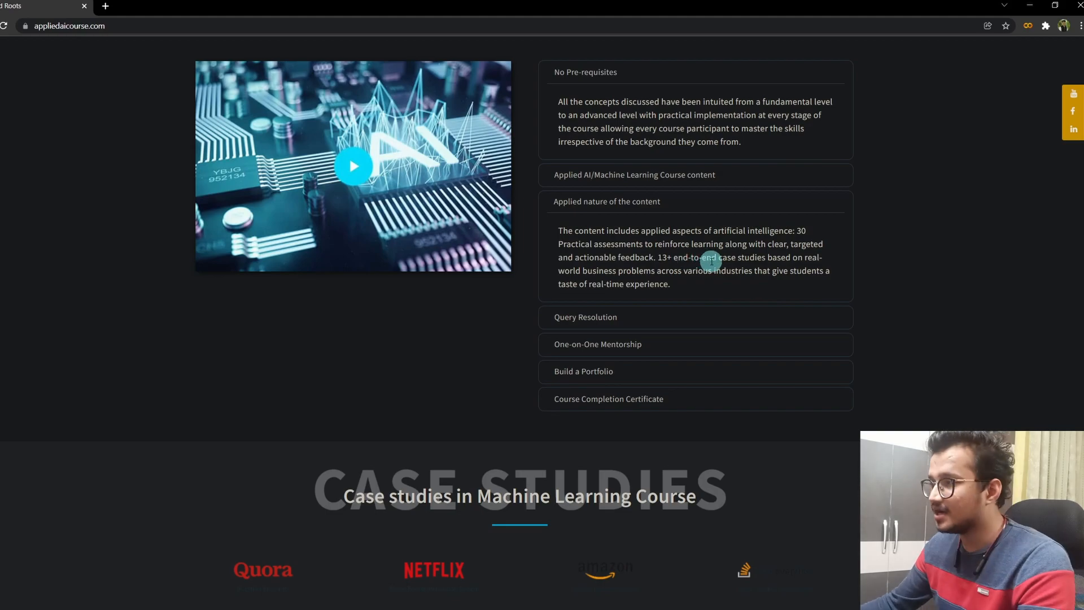
mouse_move(721, 269)
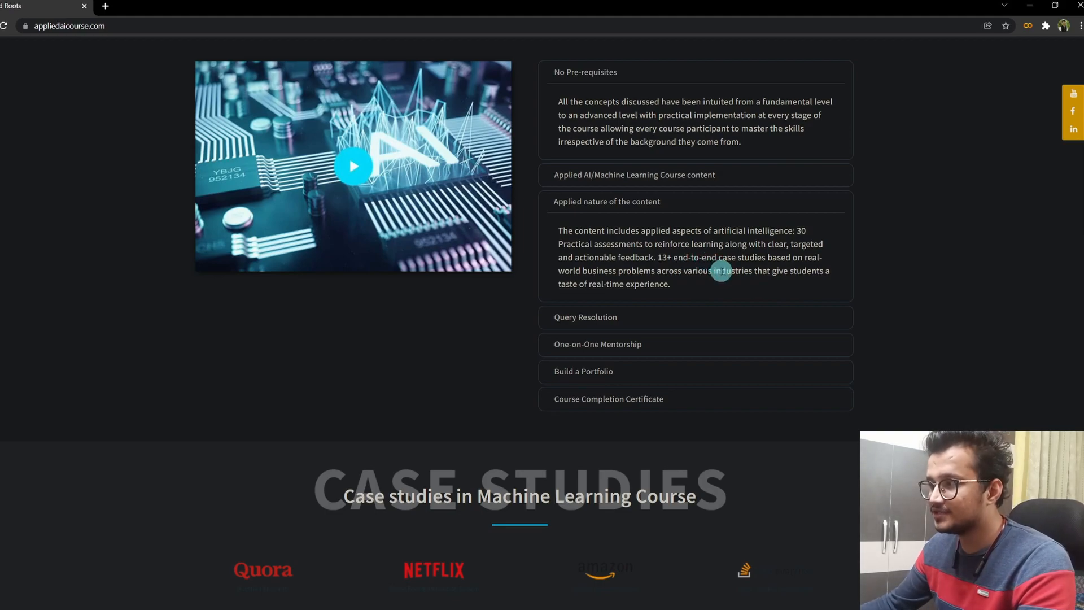
mouse_move(510, 319)
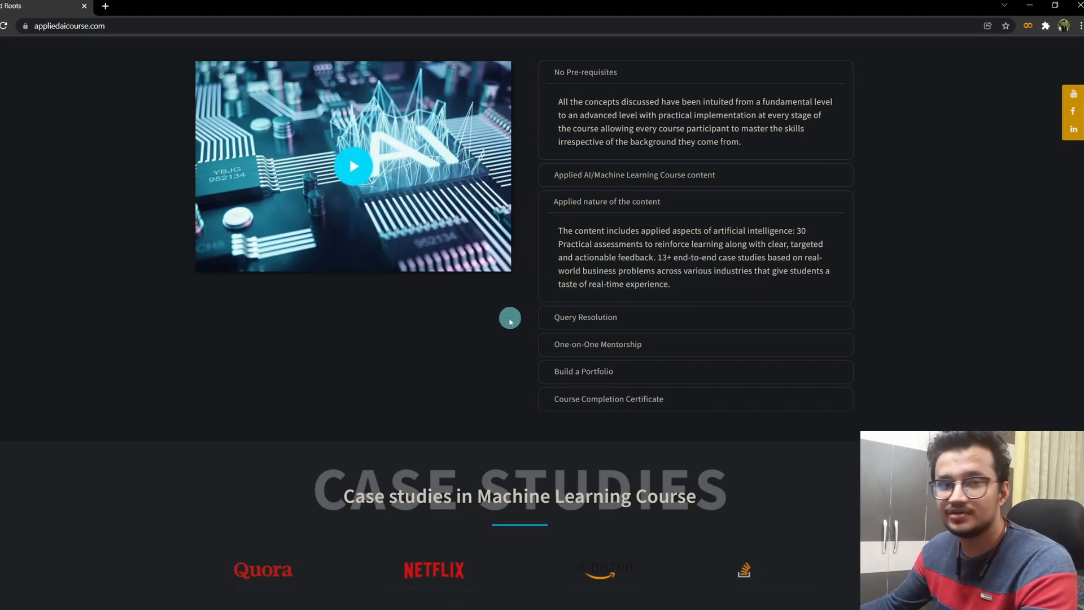
mouse_move(511, 312)
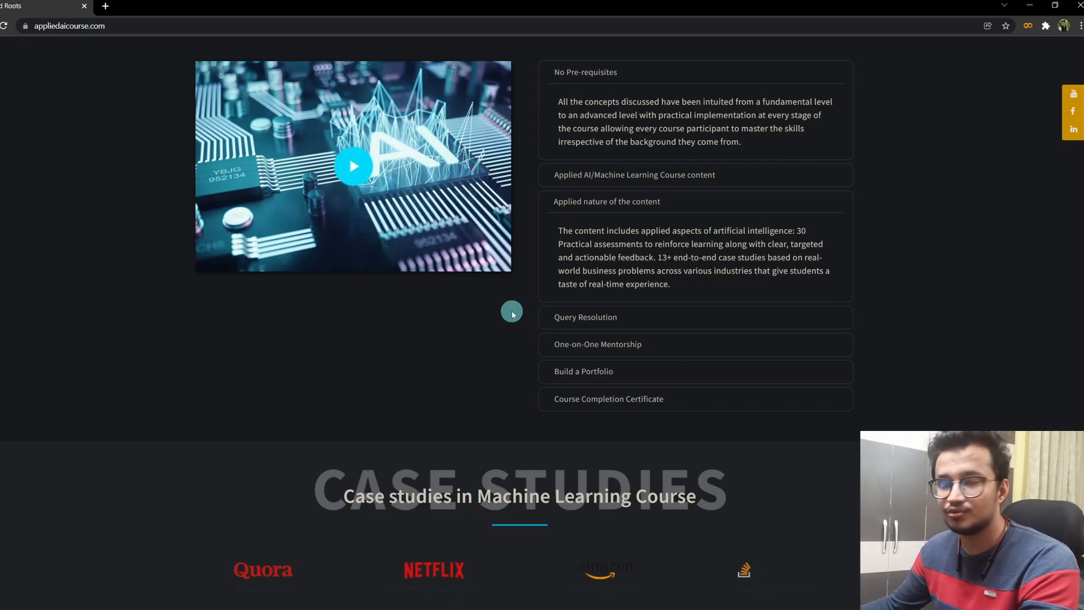
mouse_move(663, 312)
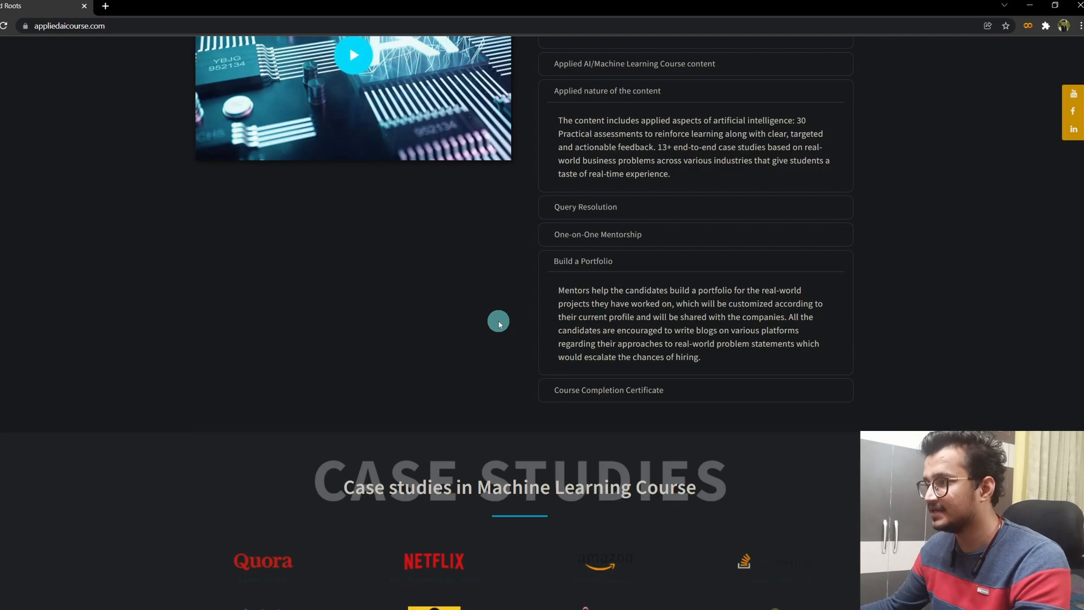
Scroll the course features accordion to bring Build a Portfolio and Query Resolution details into view.
scroll("up", 3)
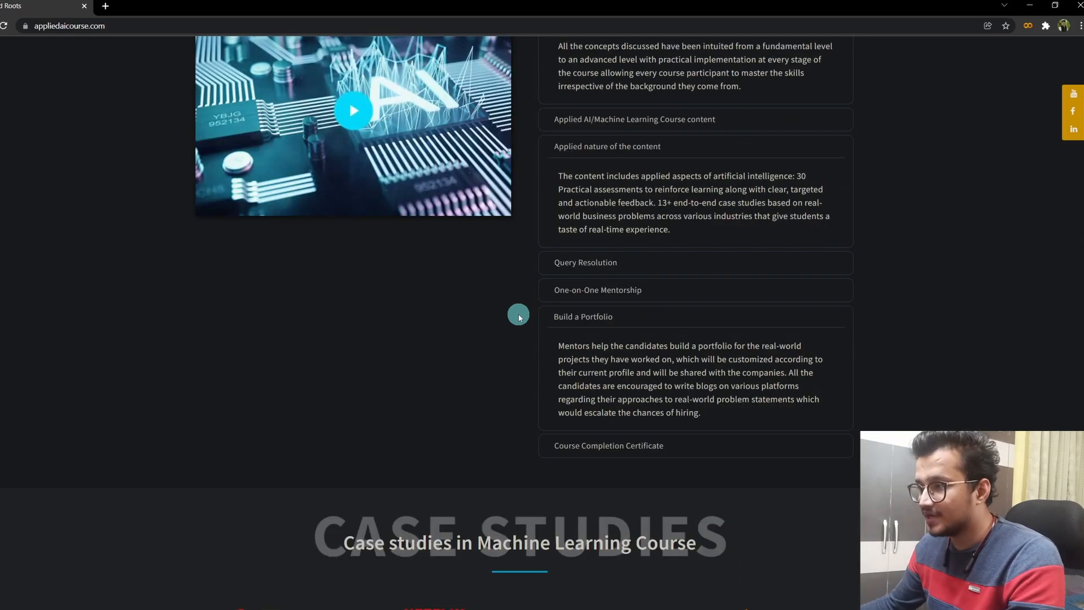
scroll("up", 3)
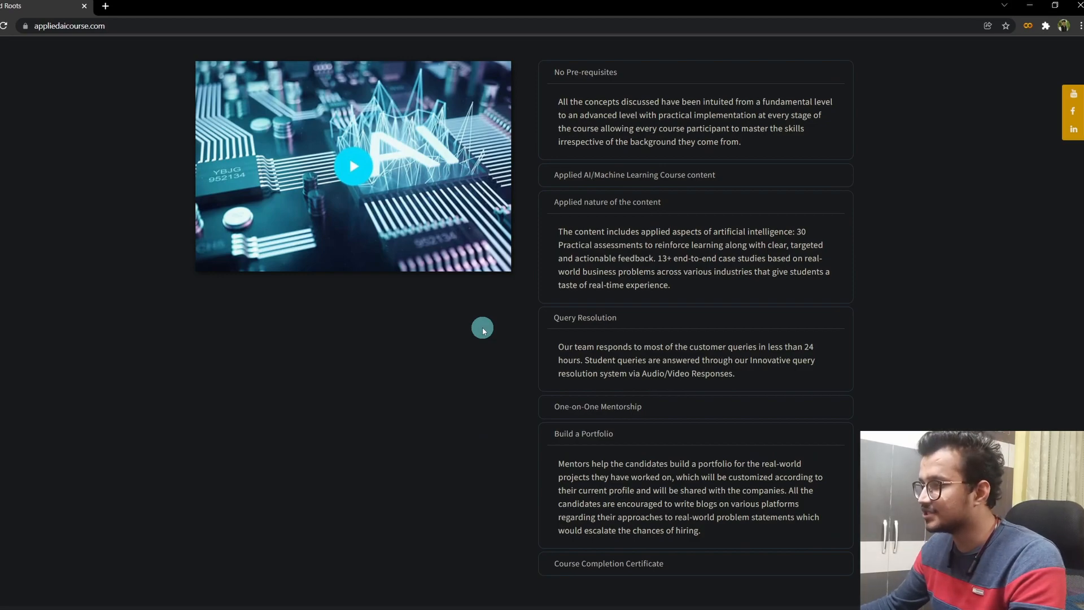
scroll("down", 3)
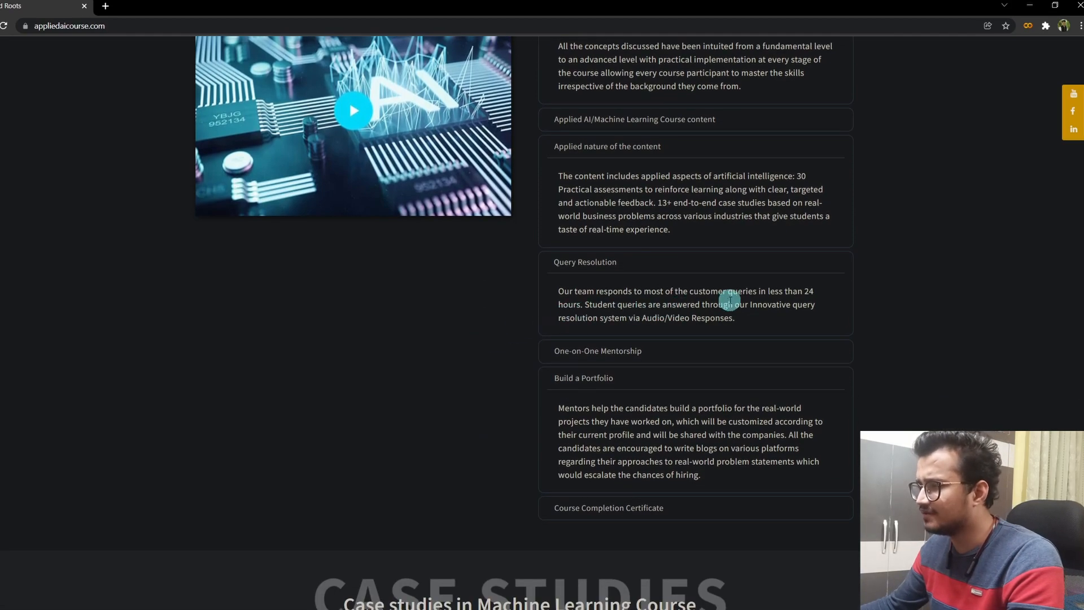
mouse_move(664, 331)
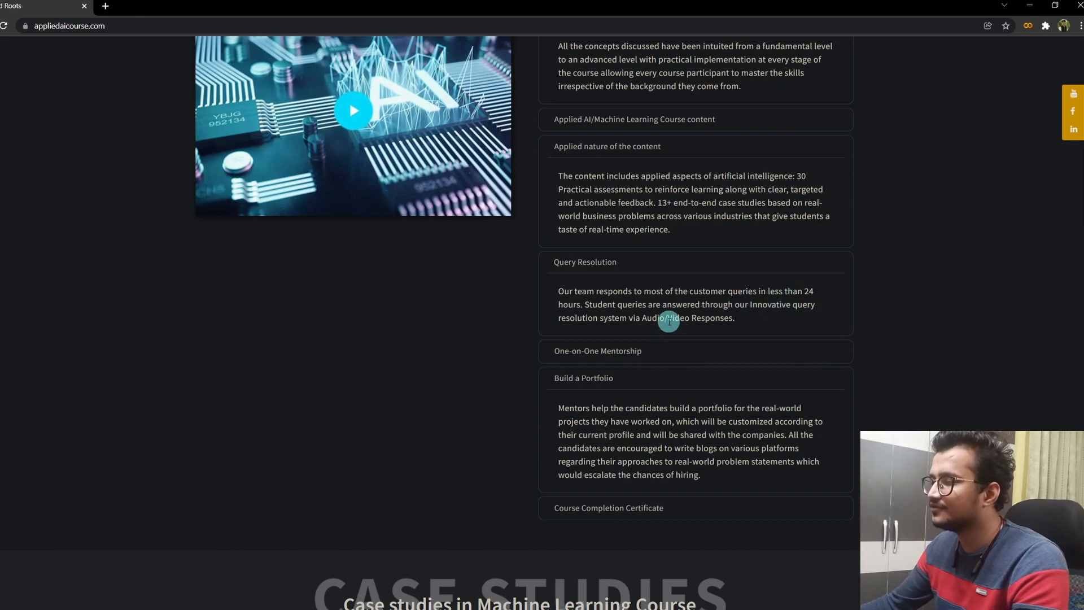
mouse_move(500, 316)
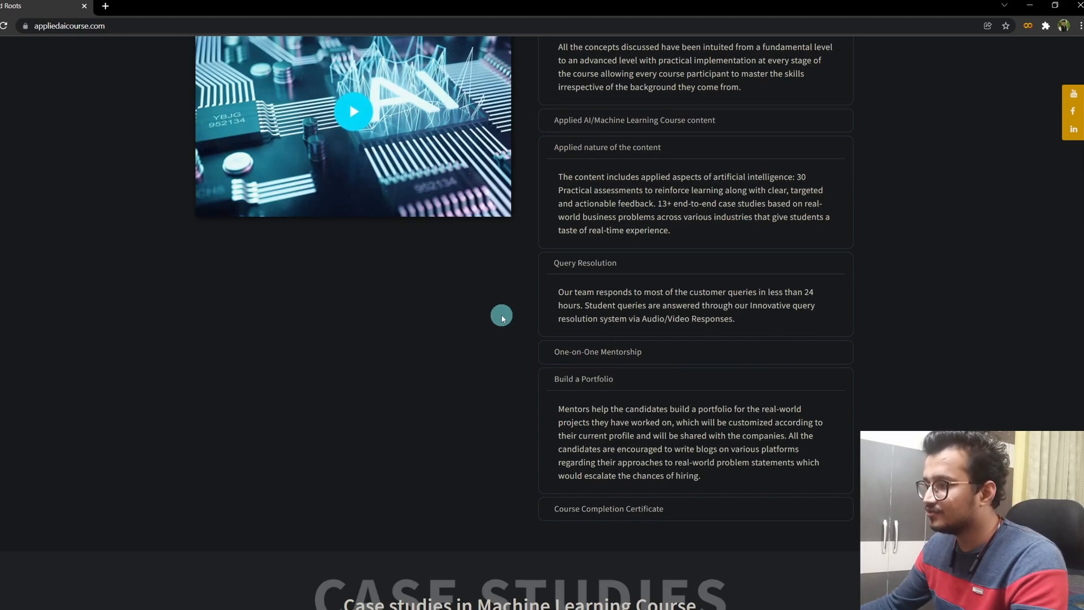
scroll("down", 3)
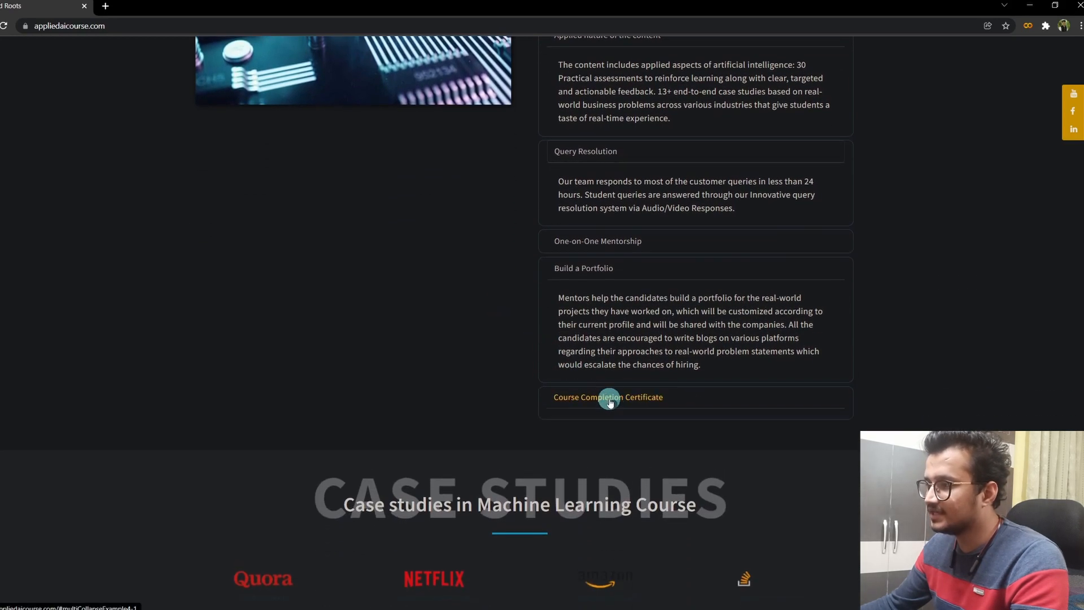
View the sample Certificate of Completion for the Applied Machine Learning Course in a new tab.
left_click(607, 397)
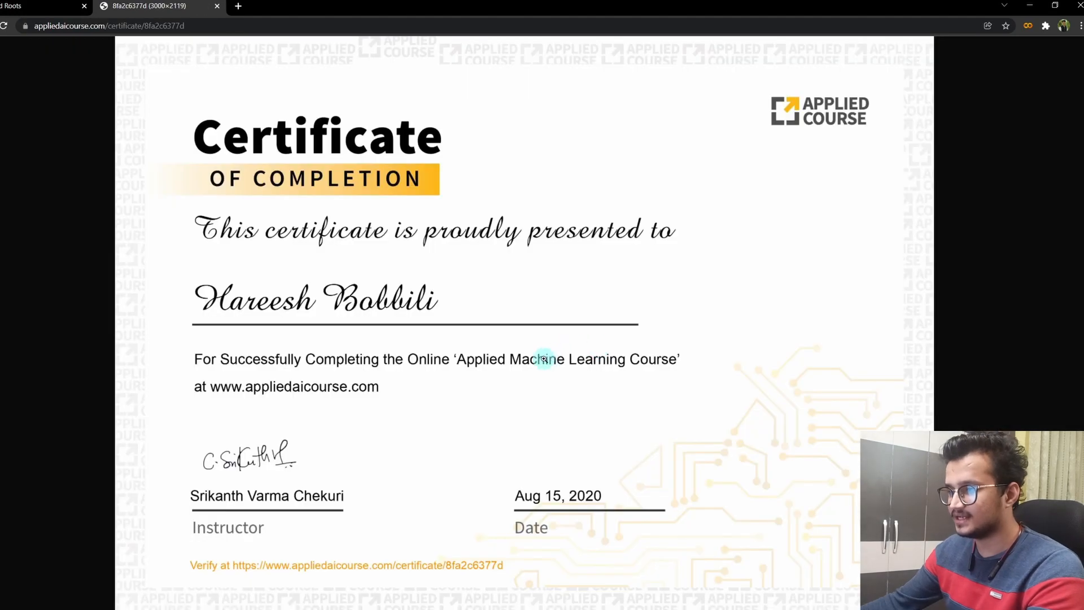
mouse_move(426, 361)
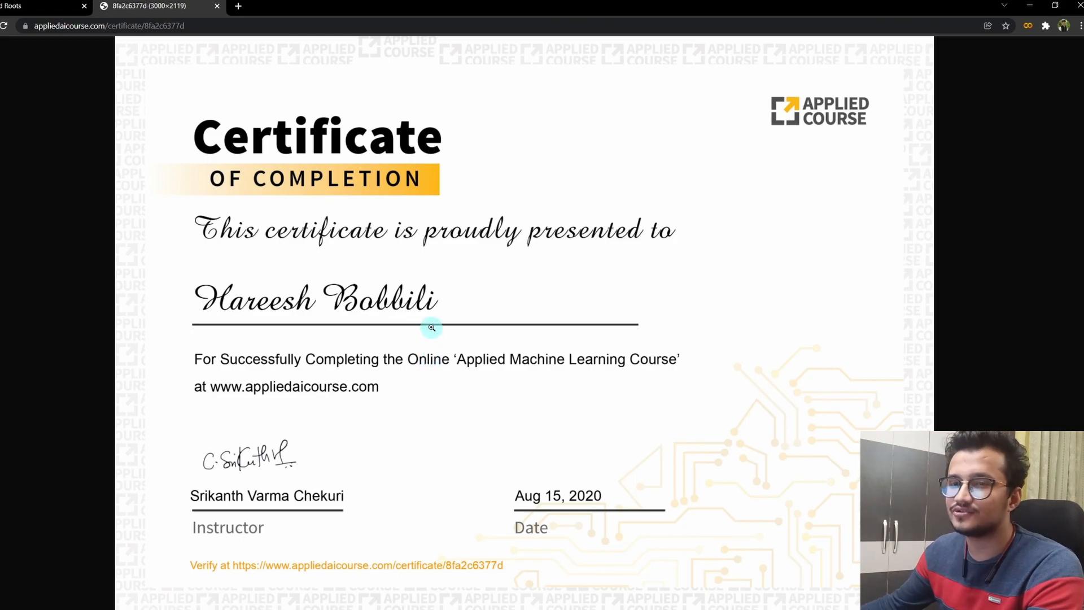
mouse_move(413, 269)
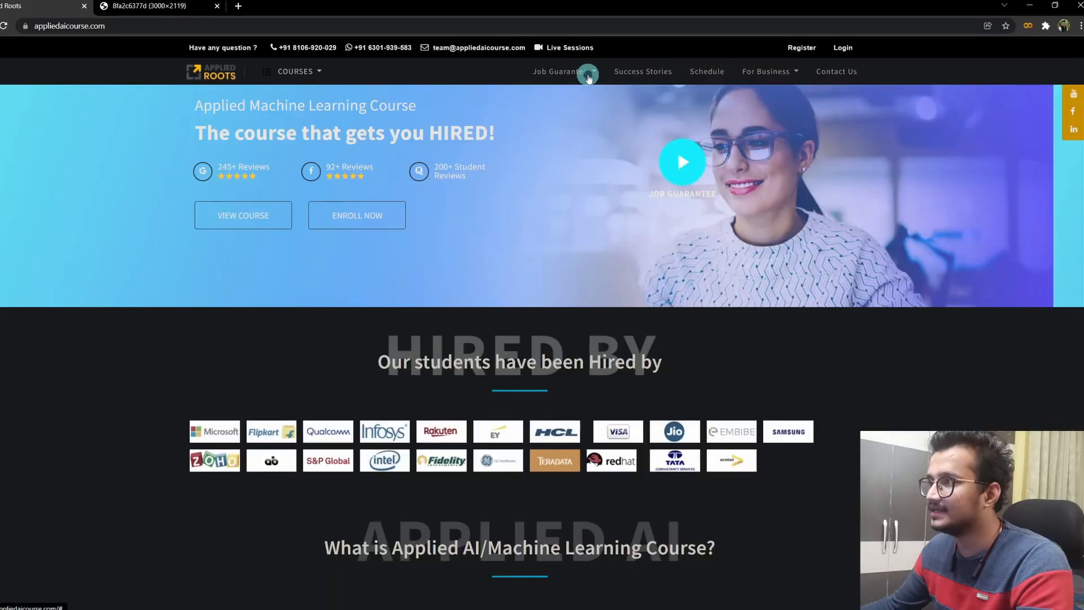
Go to the Job Guarantee page explaining six-month placement or a refund.
left_click(561, 71)
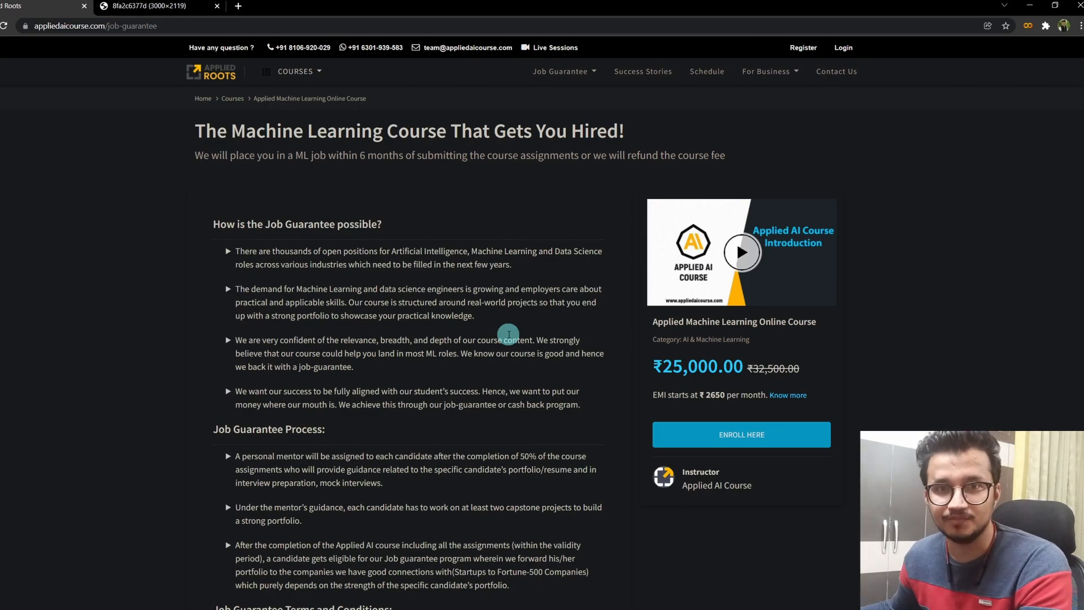
scroll("down", 3)
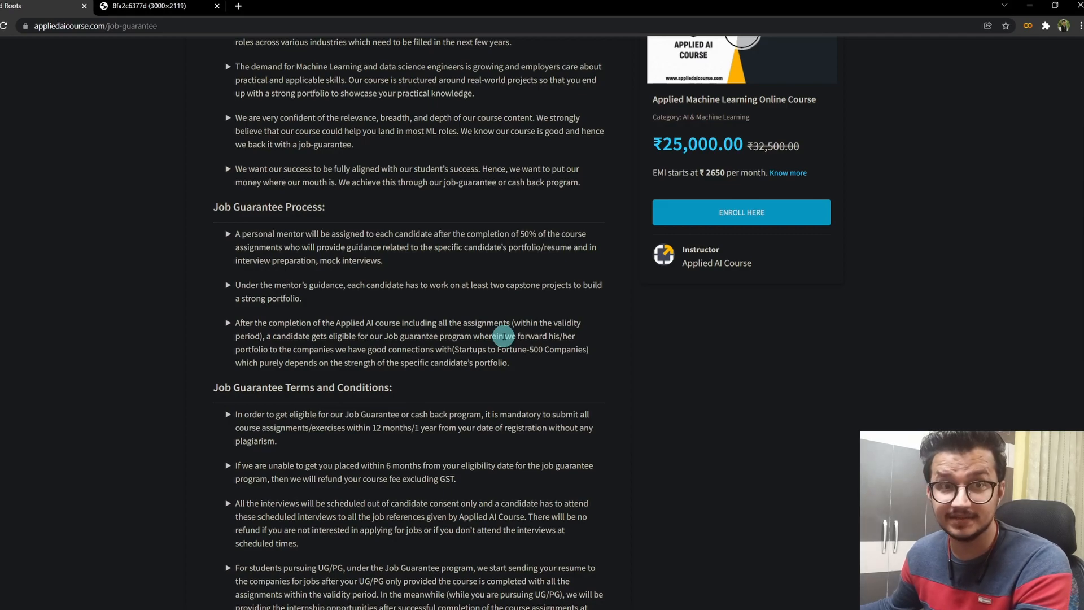
scroll("down", 3)
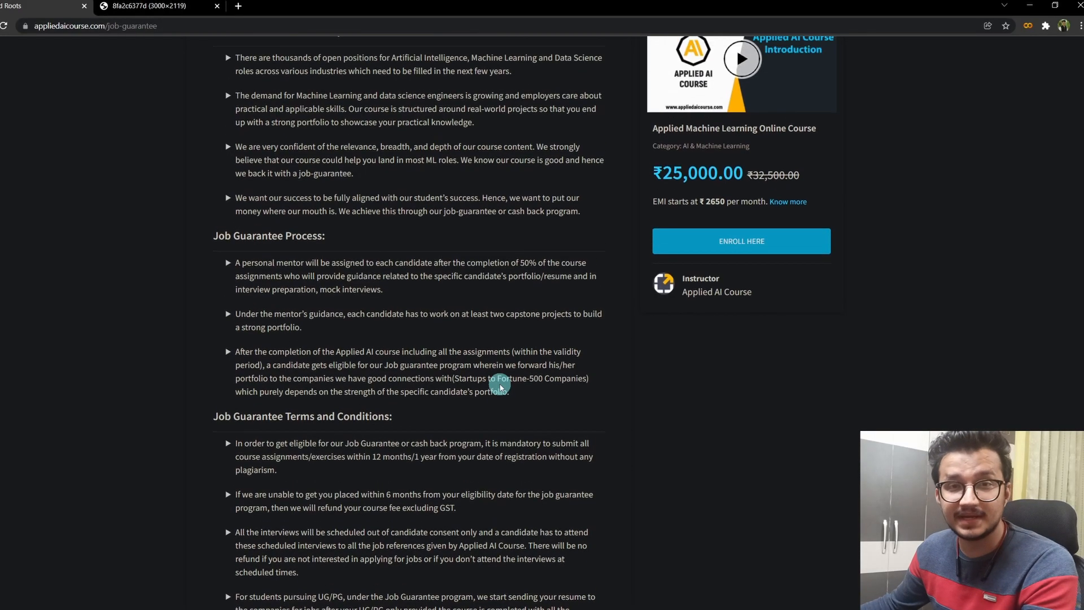
scroll("up", 3)
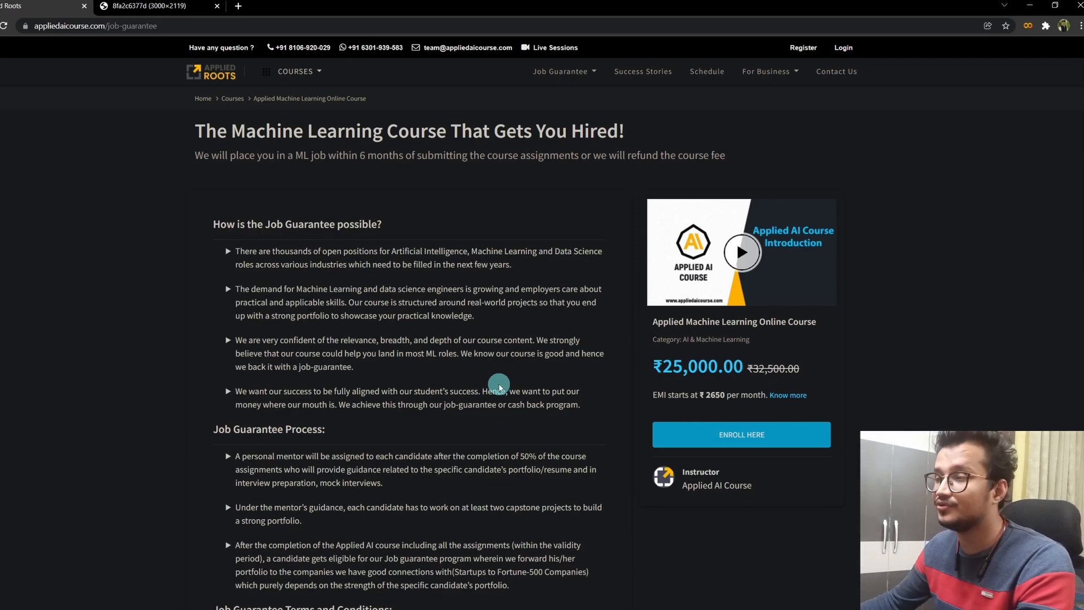
mouse_move(482, 216)
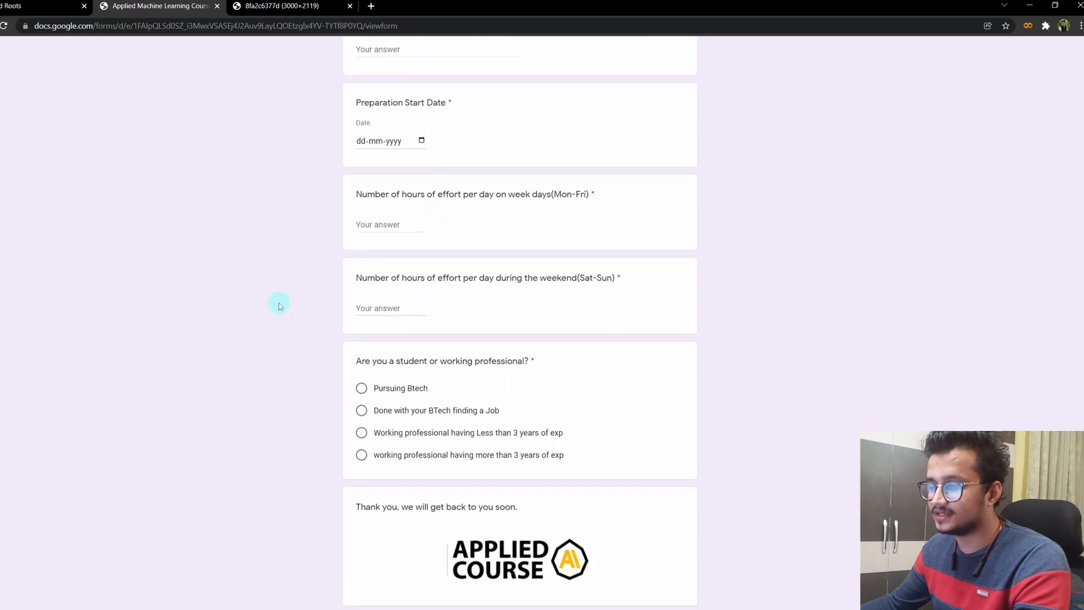
Scroll the Google Forms schedule form down to its student or working professional question.
scroll("down", 3)
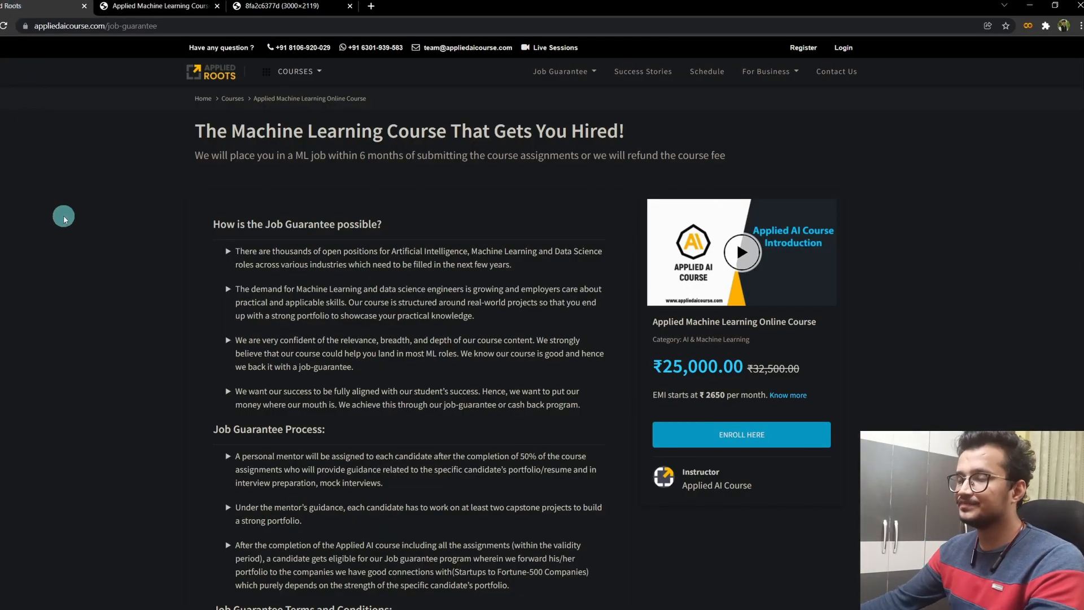
From Success Stories, read Rishabh Sharma's full story as a Fractal Analytics consultant.
left_click(641, 71)
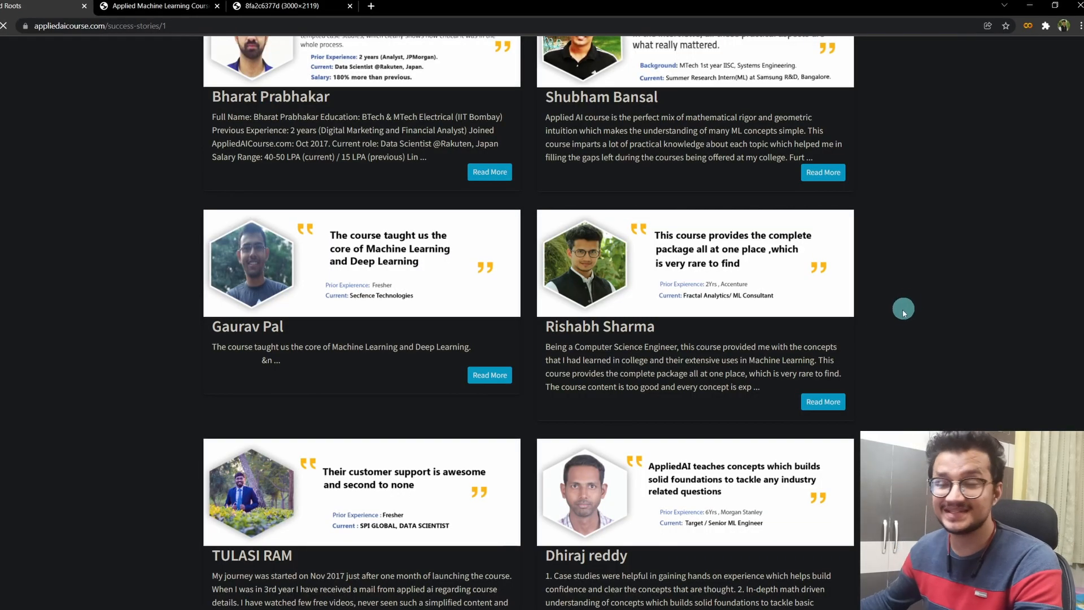
mouse_move(873, 345)
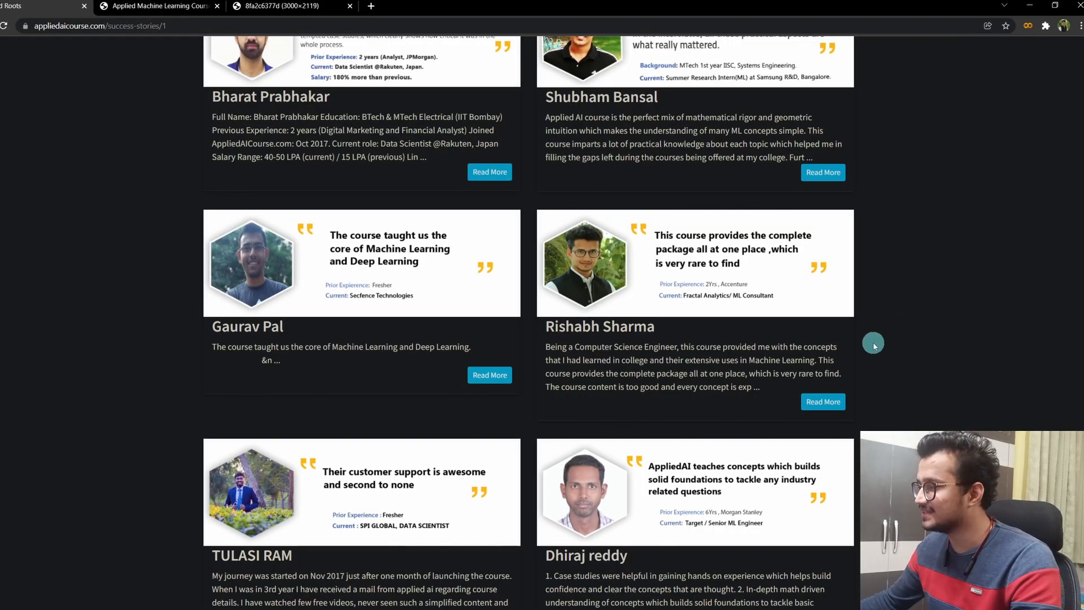
left_click(823, 401)
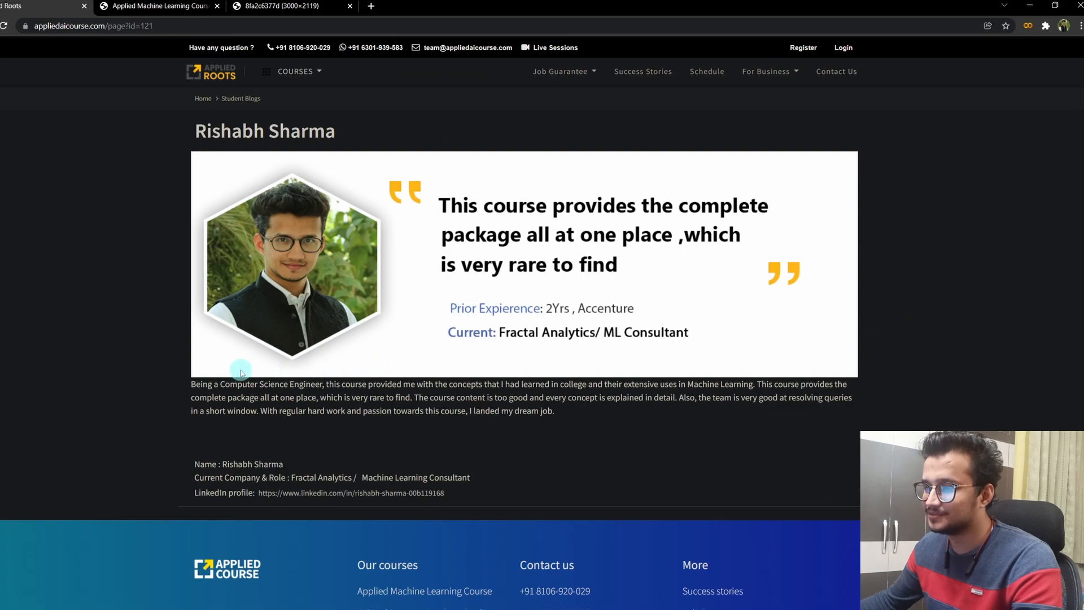
mouse_move(145, 389)
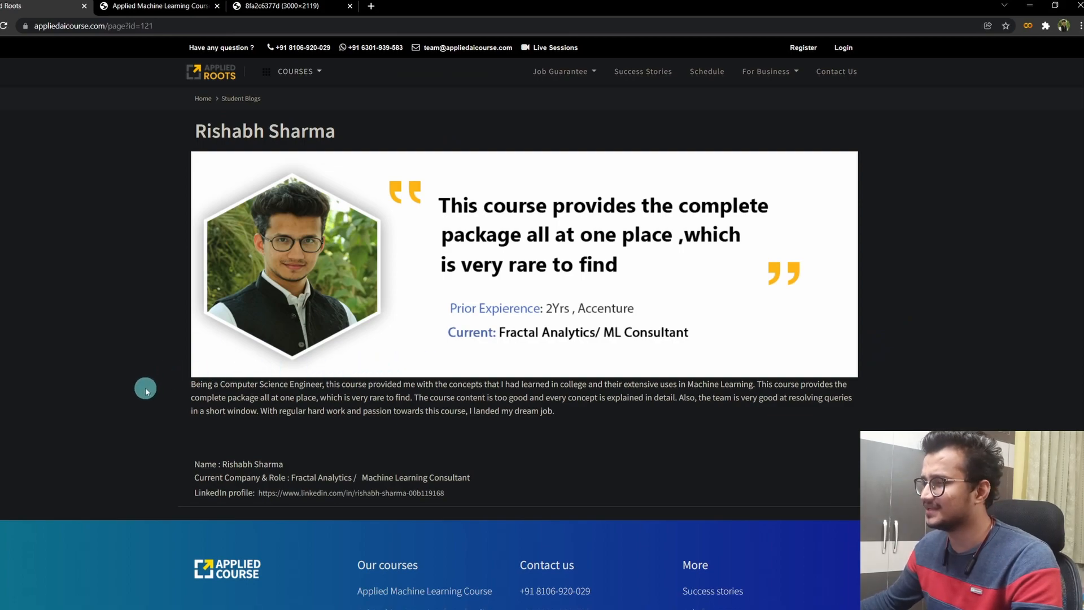